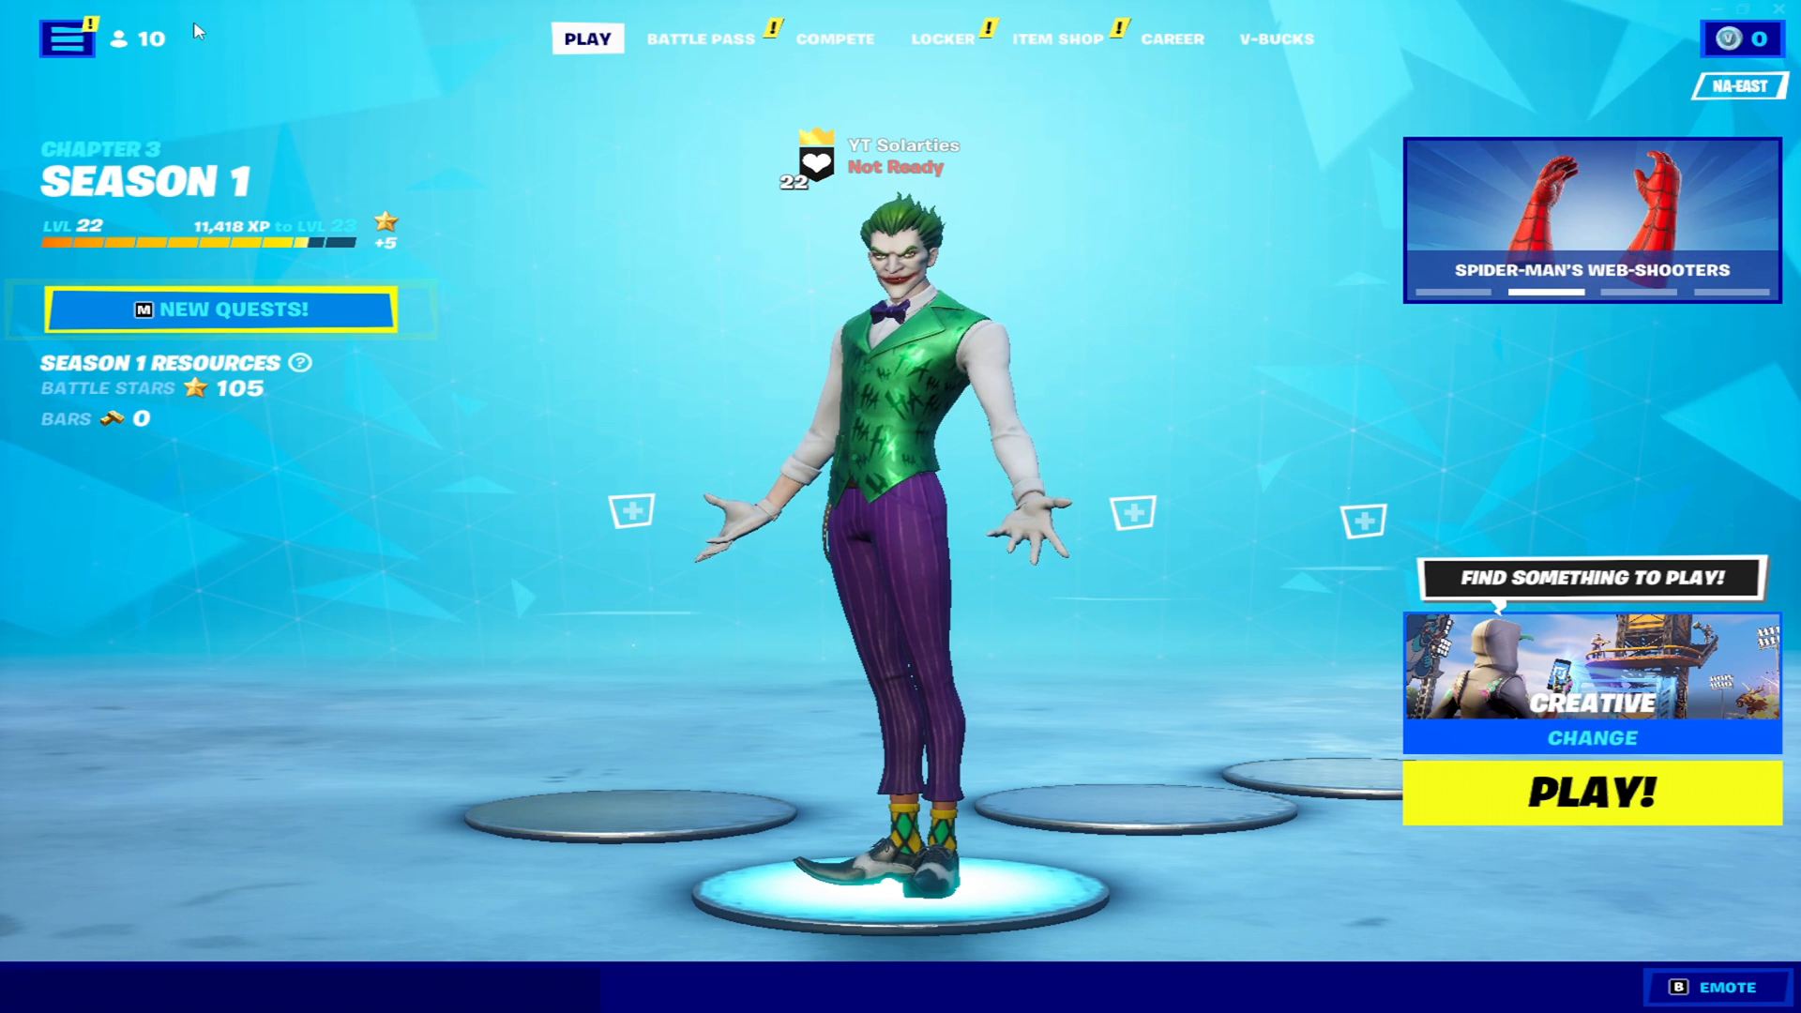
Open the Fortnite lobby's main menu and choose Settings.
left_click(66, 37)
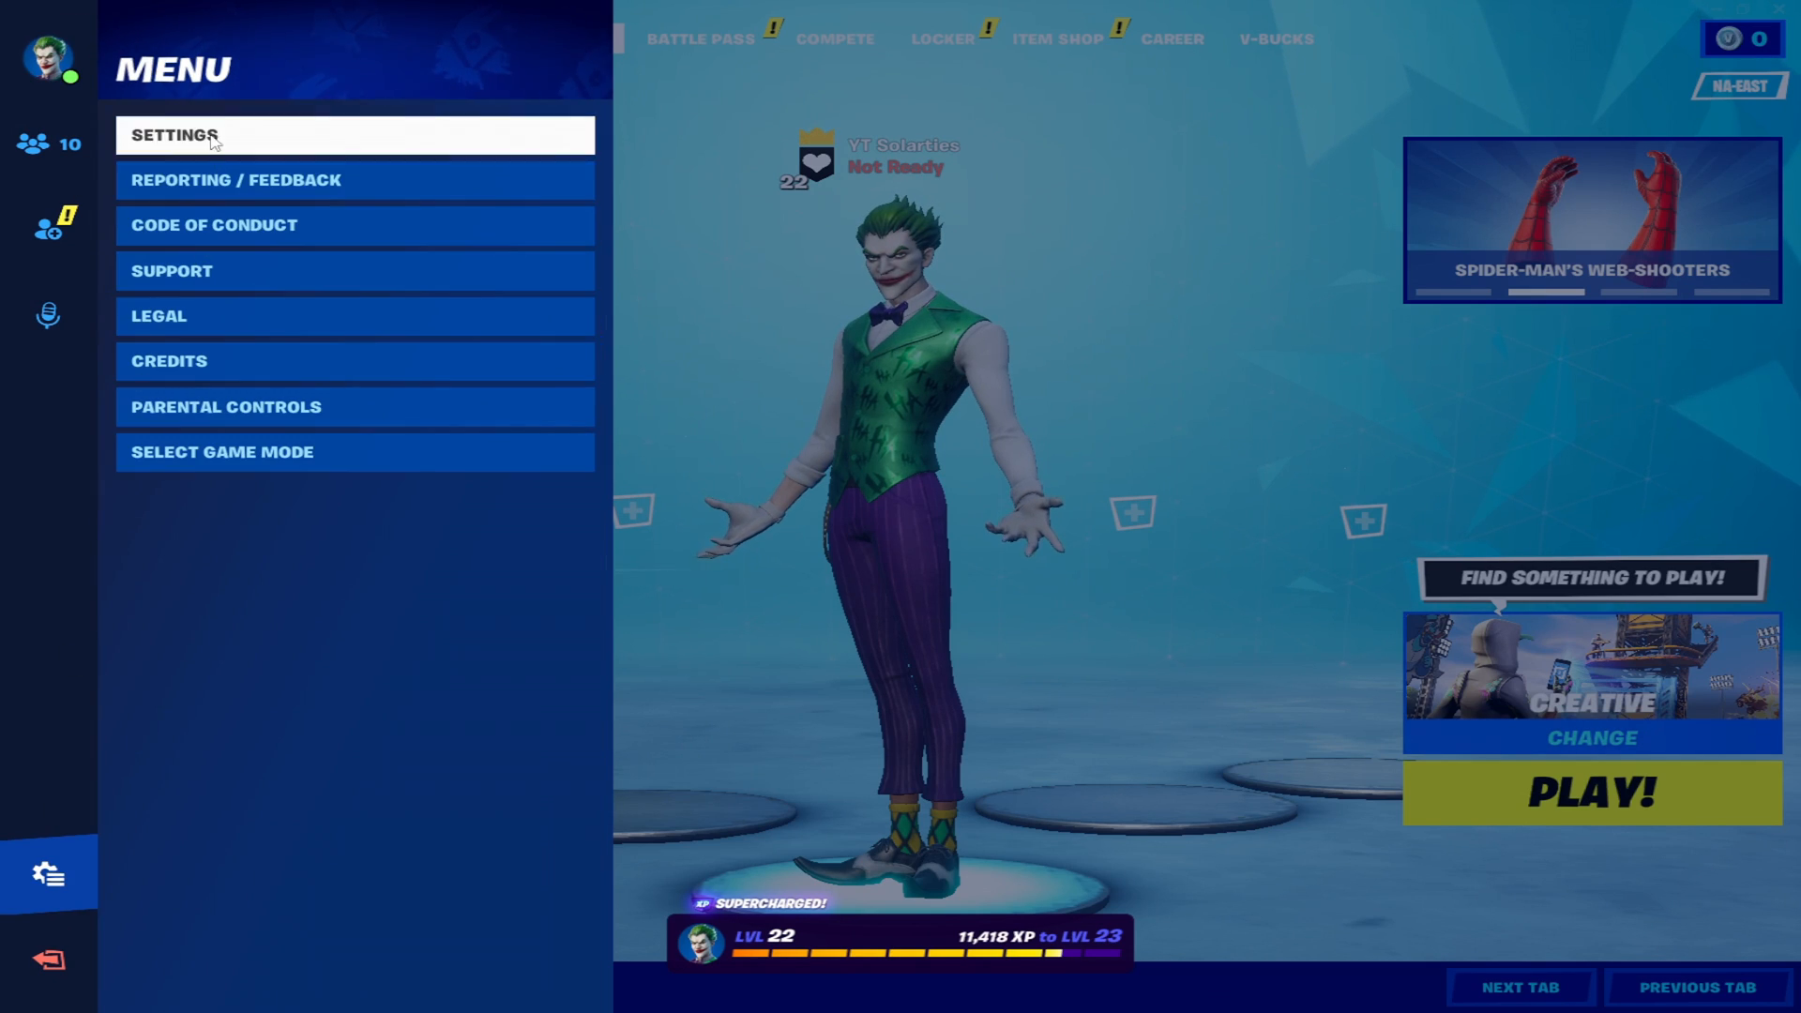
left_click(172, 134)
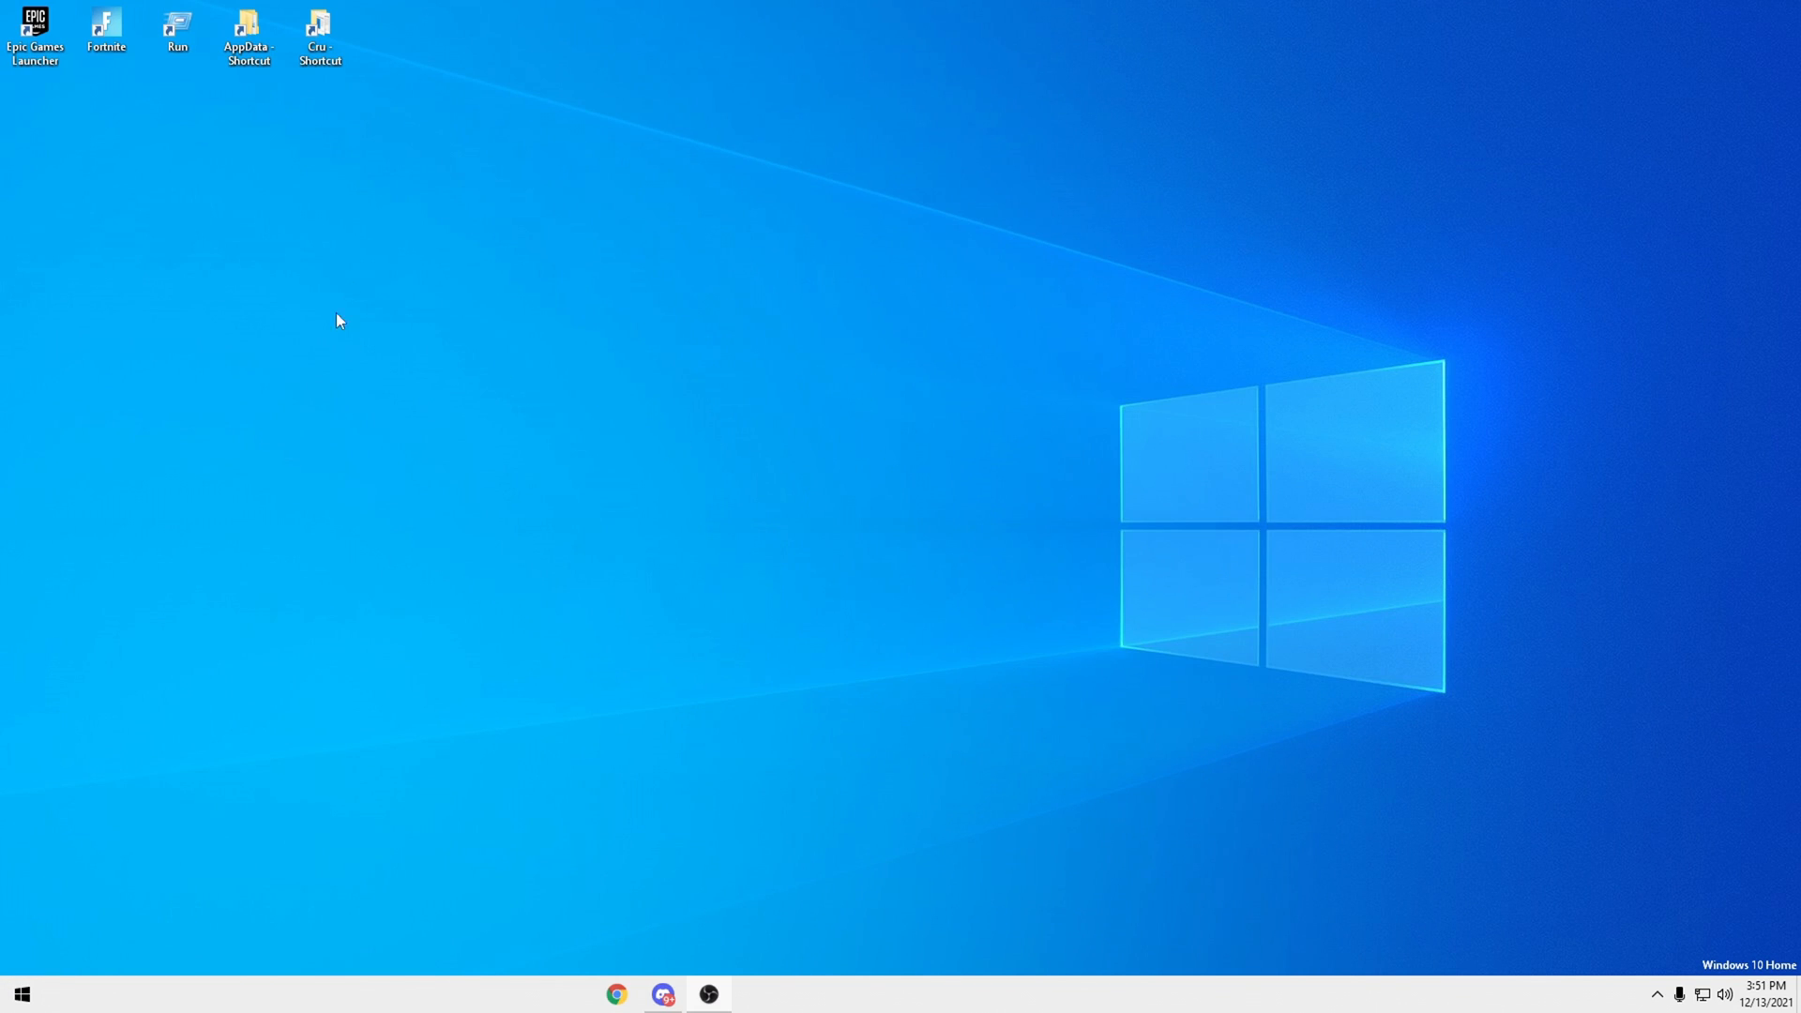
mouse_move(899, 888)
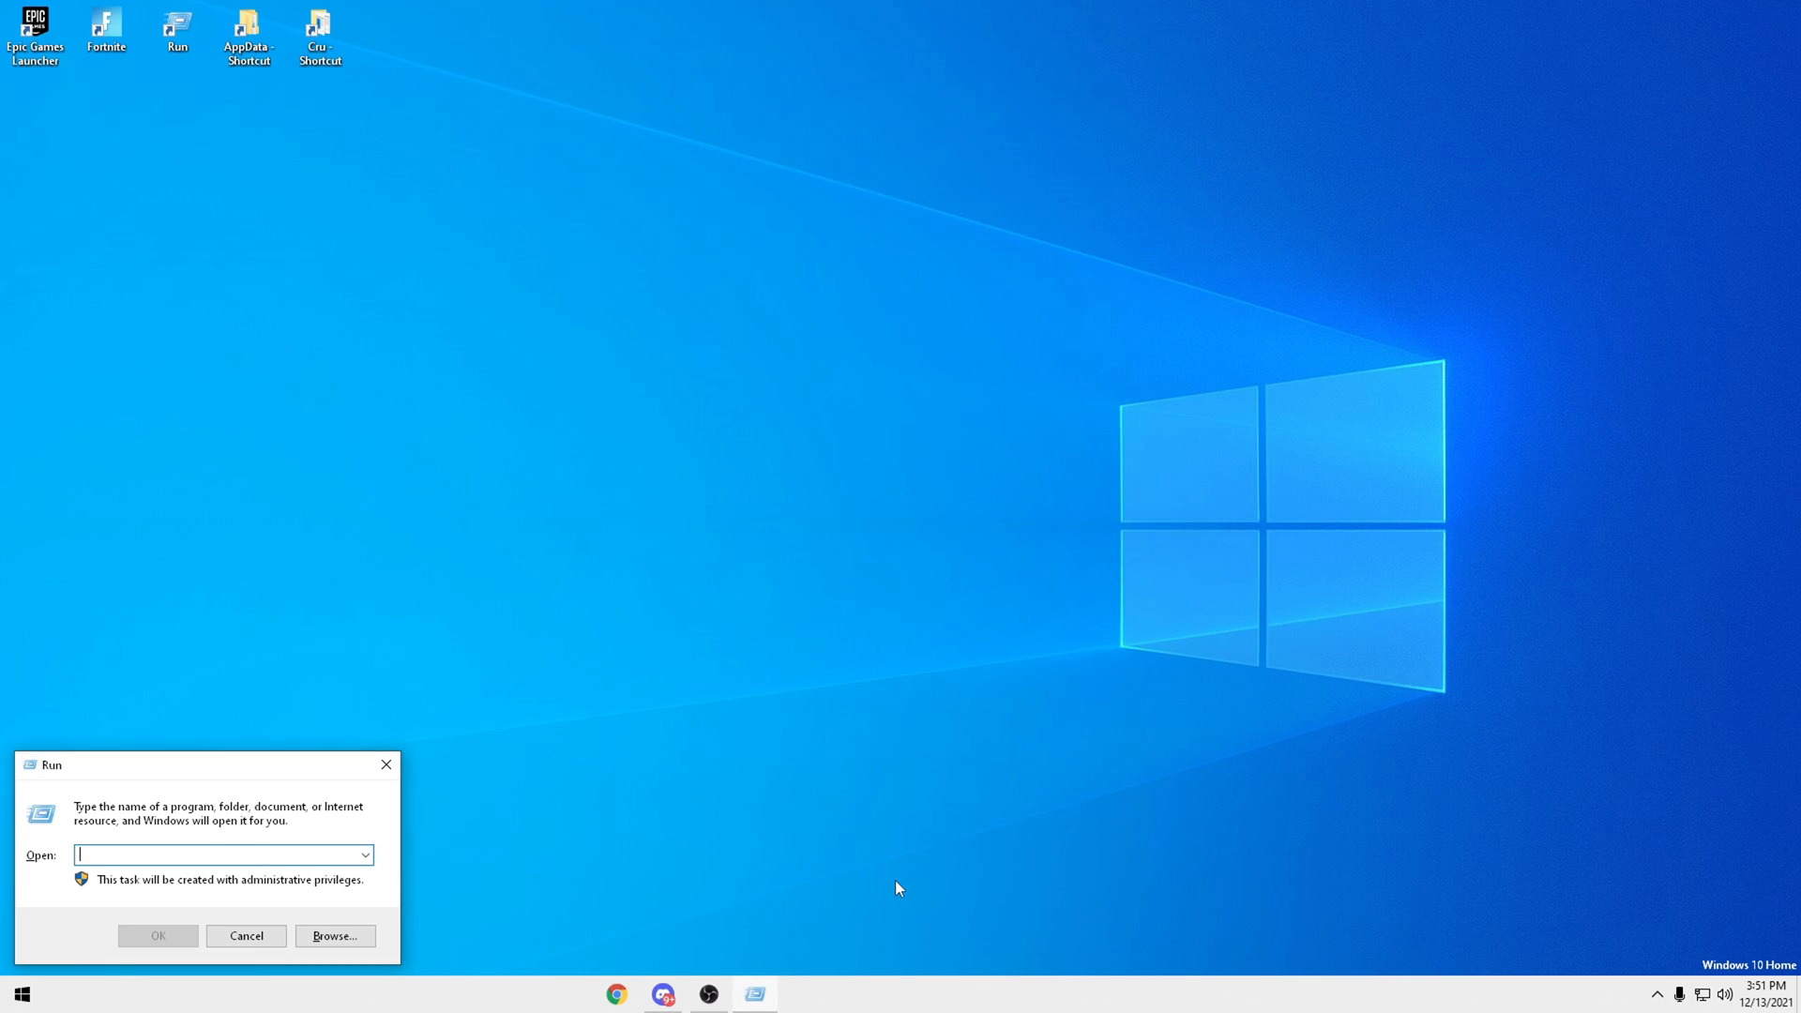
Go to AppData with the appdata Run command, then into Local and FortniteGame.
type("appdata")
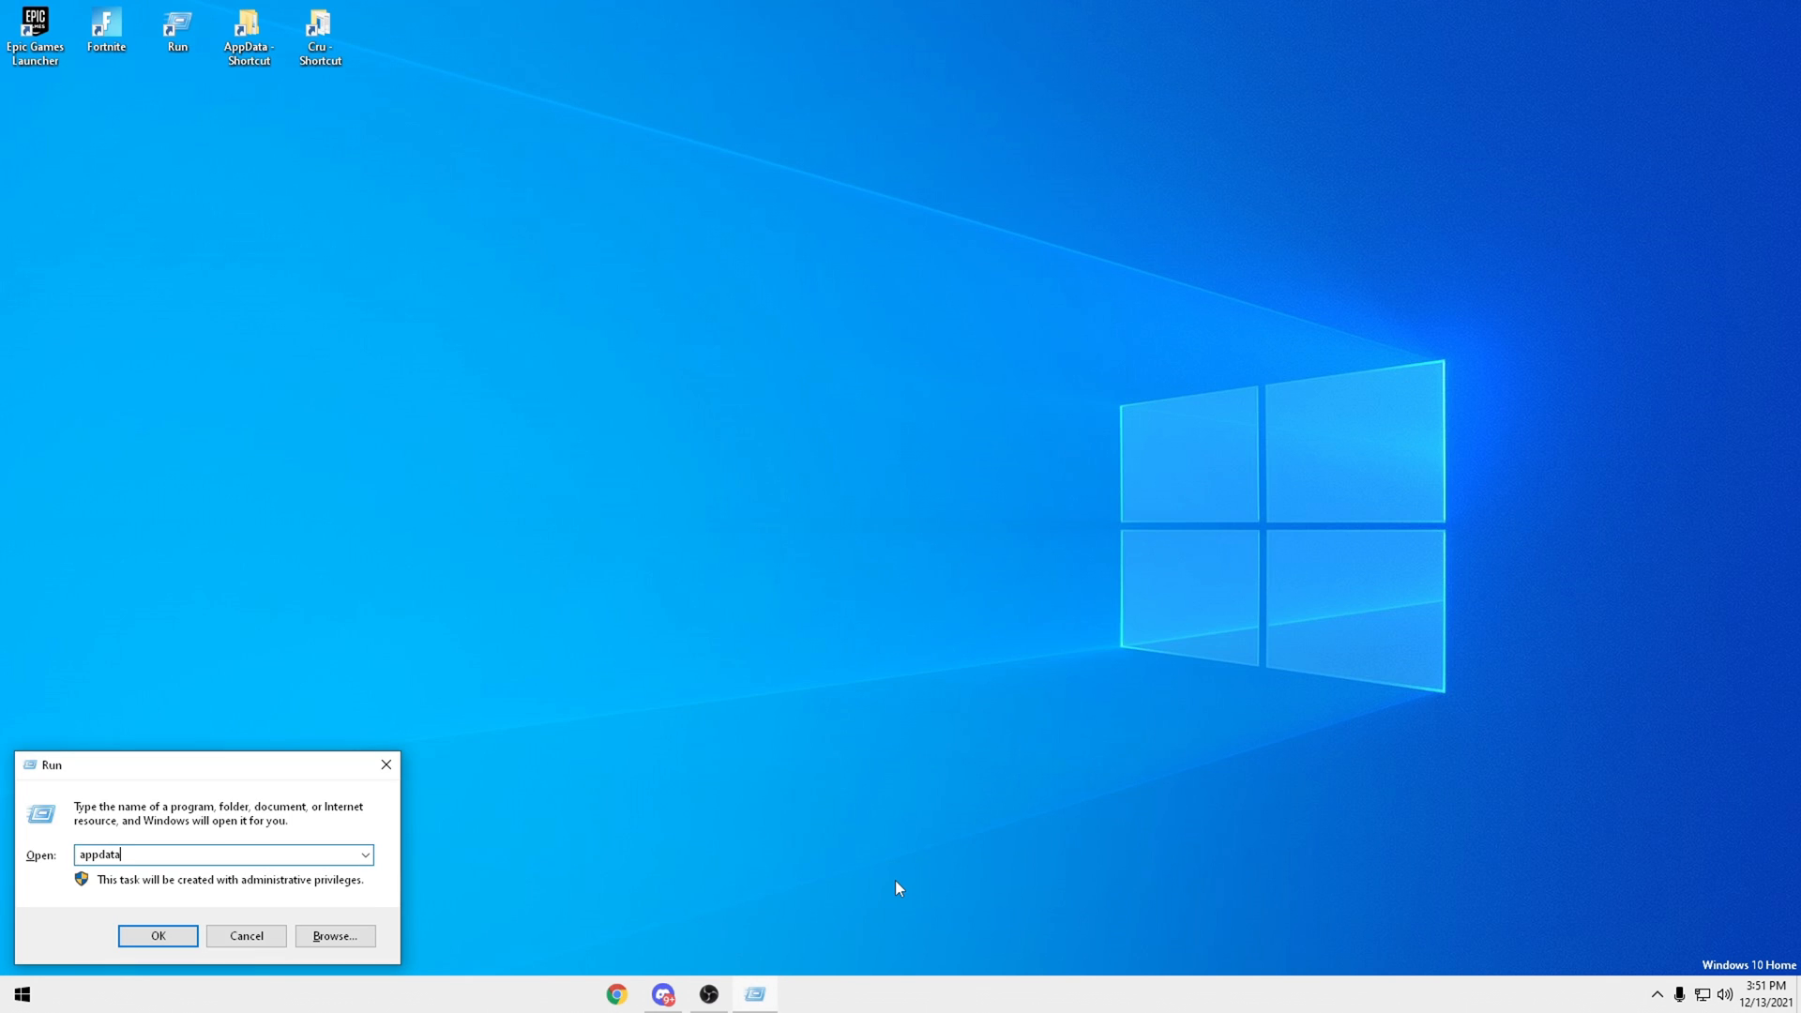
left_click(158, 935)
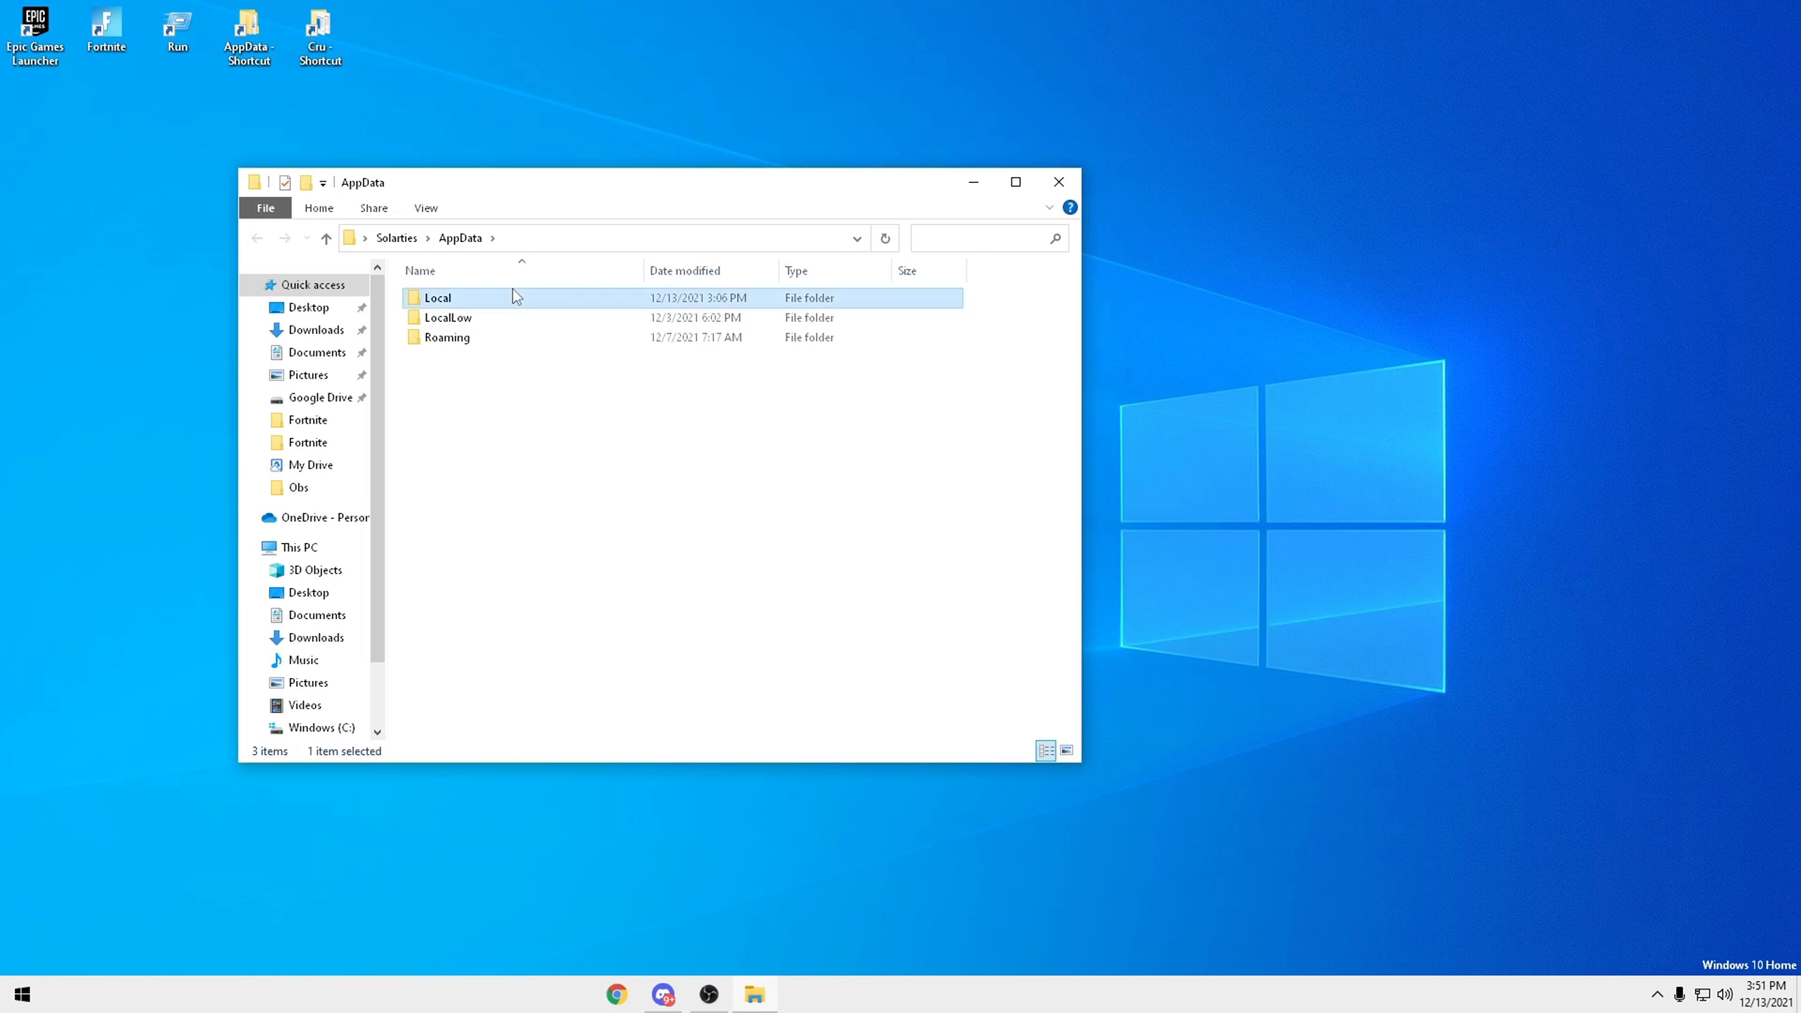
double_click(438, 298)
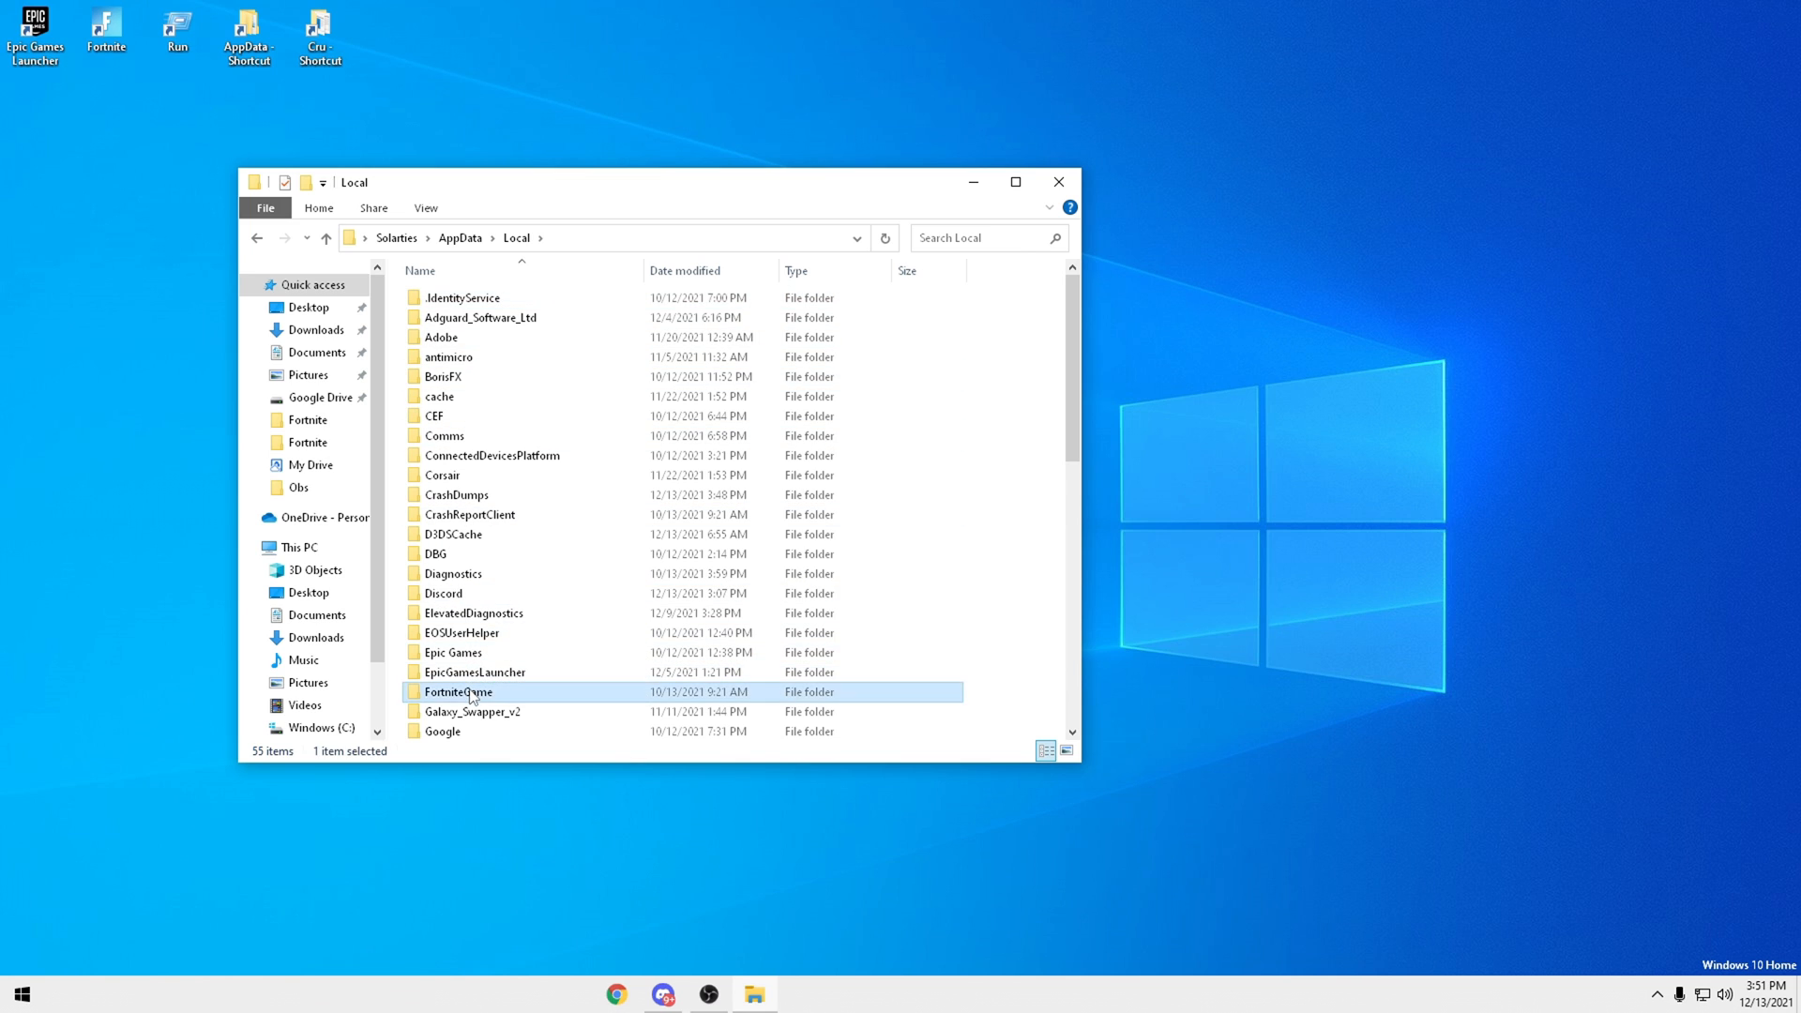
double_click(459, 691)
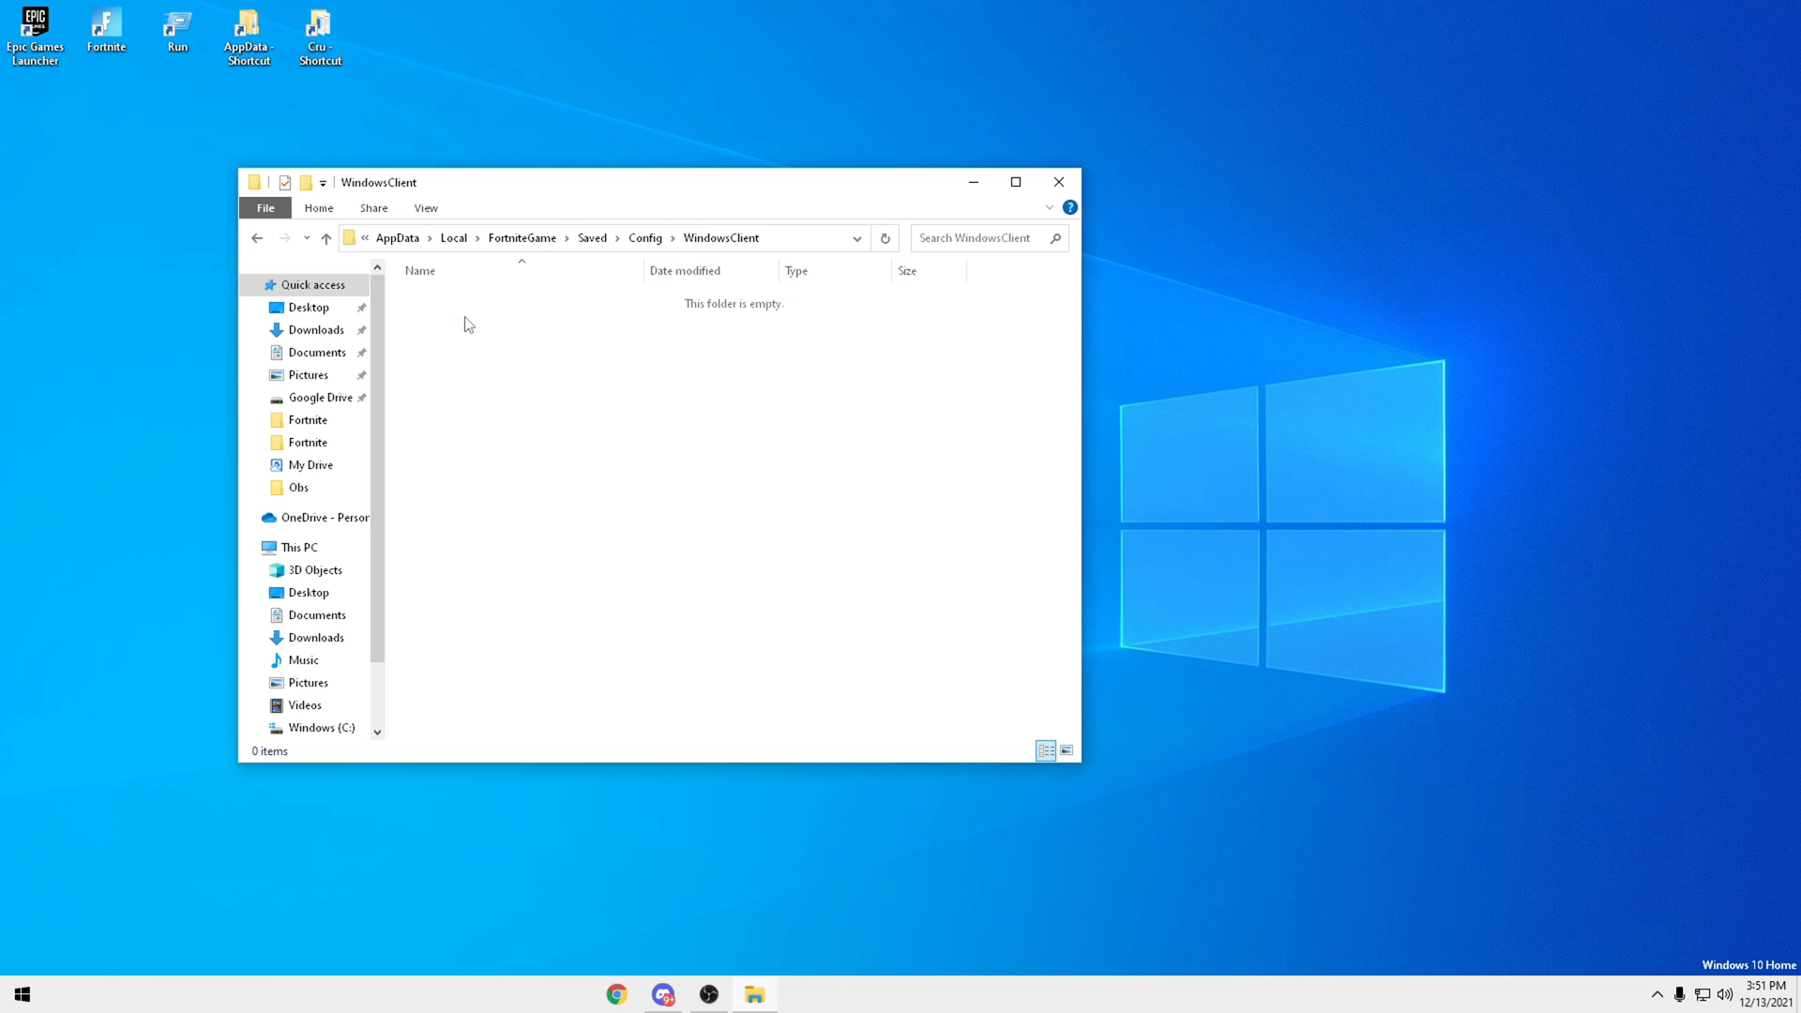
mouse_move(597, 352)
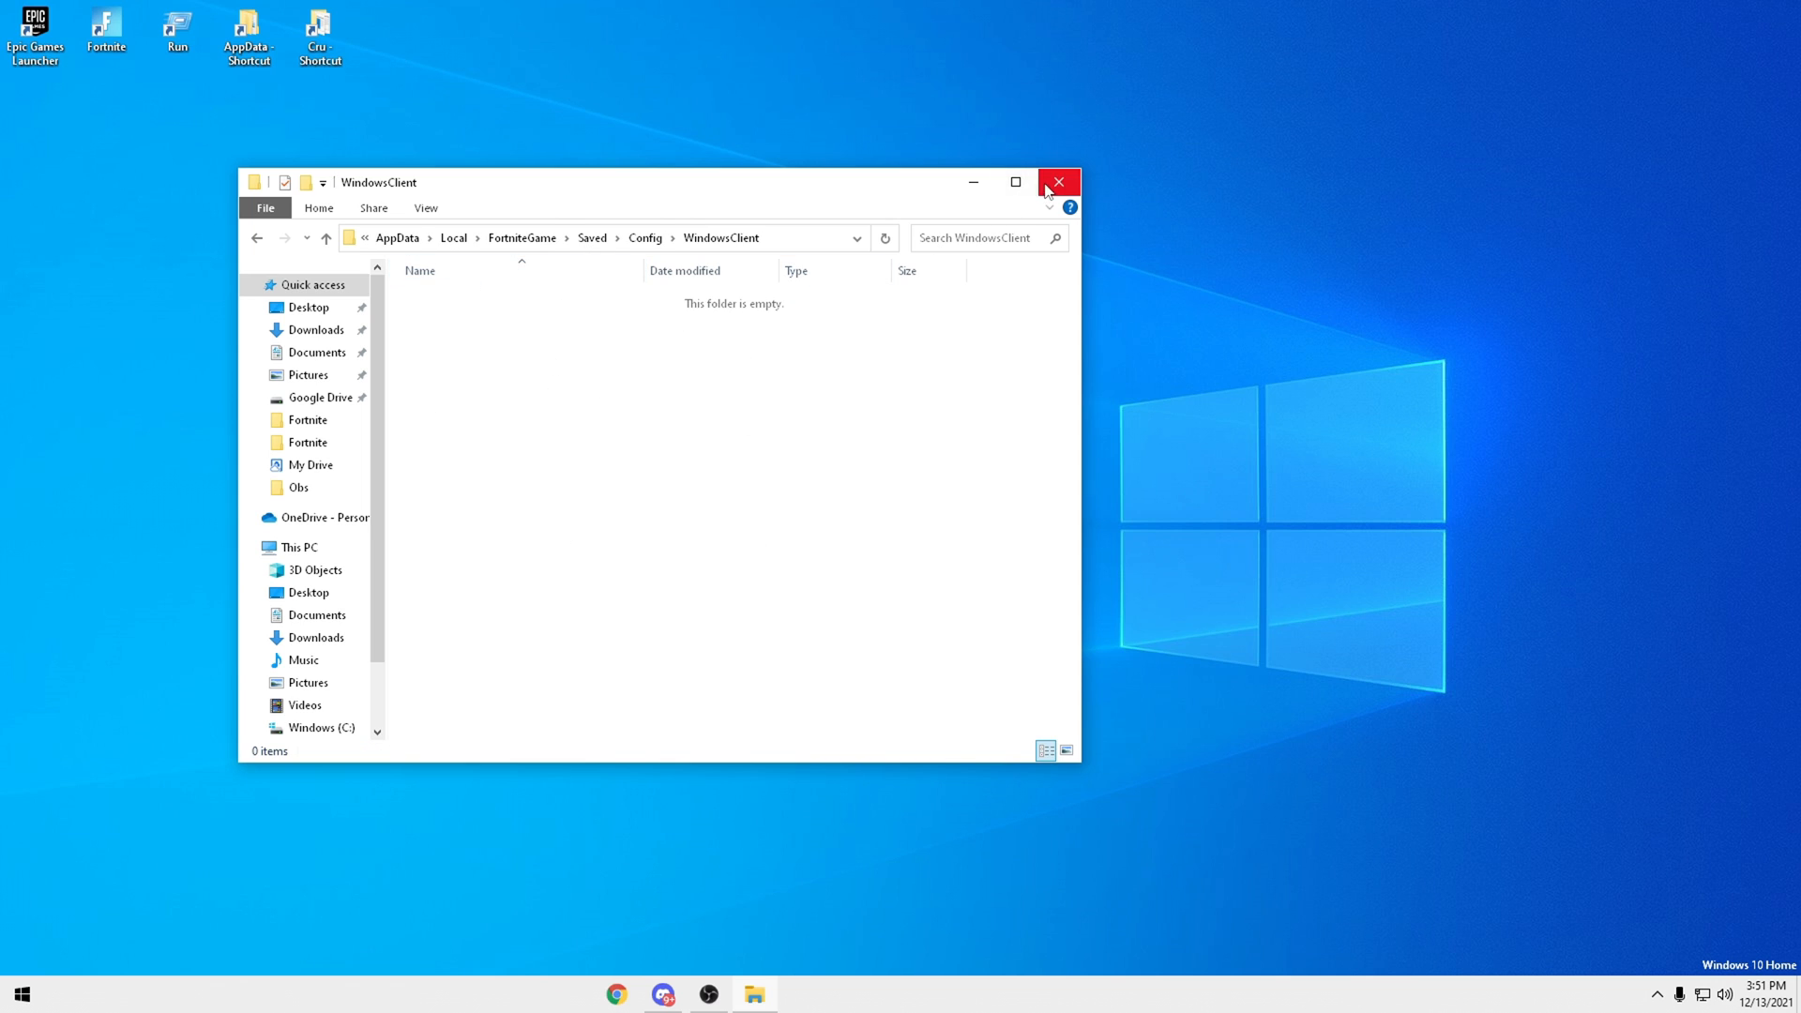
Launch Custom Resolution Utility from the Cru folder and select the AW2521HF monitor.
double_click(319, 30)
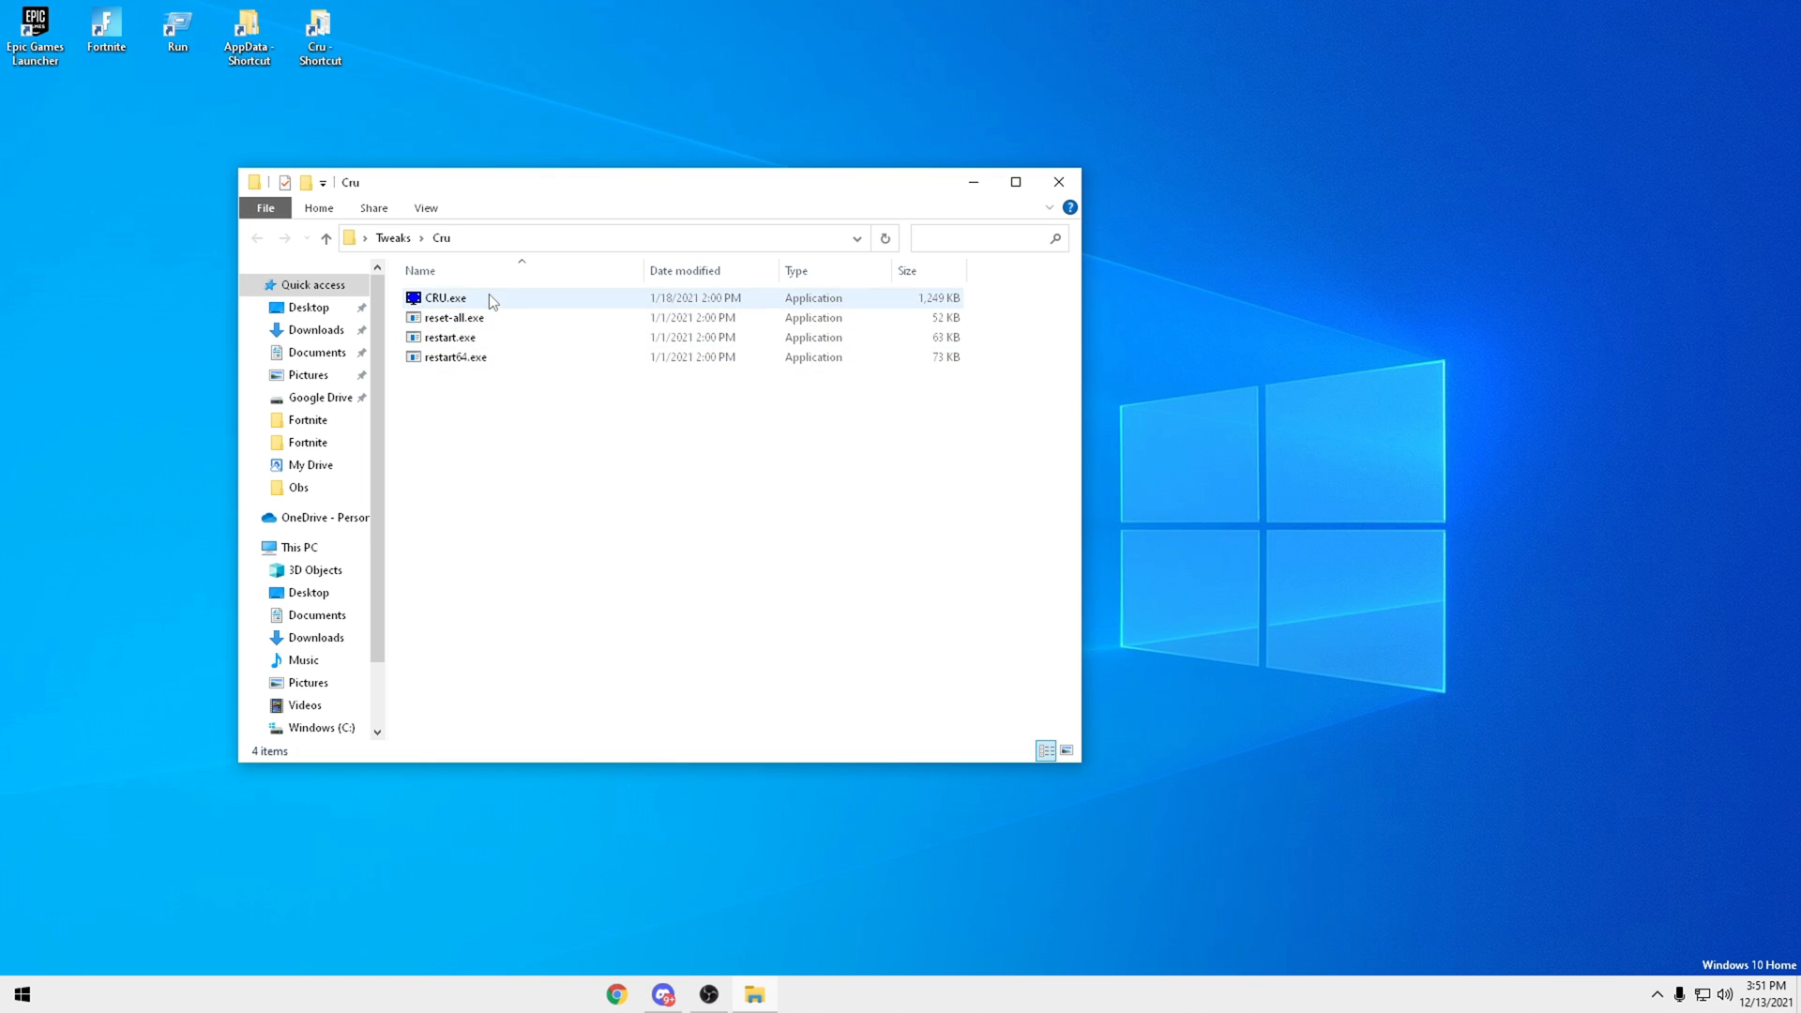
double_click(445, 298)
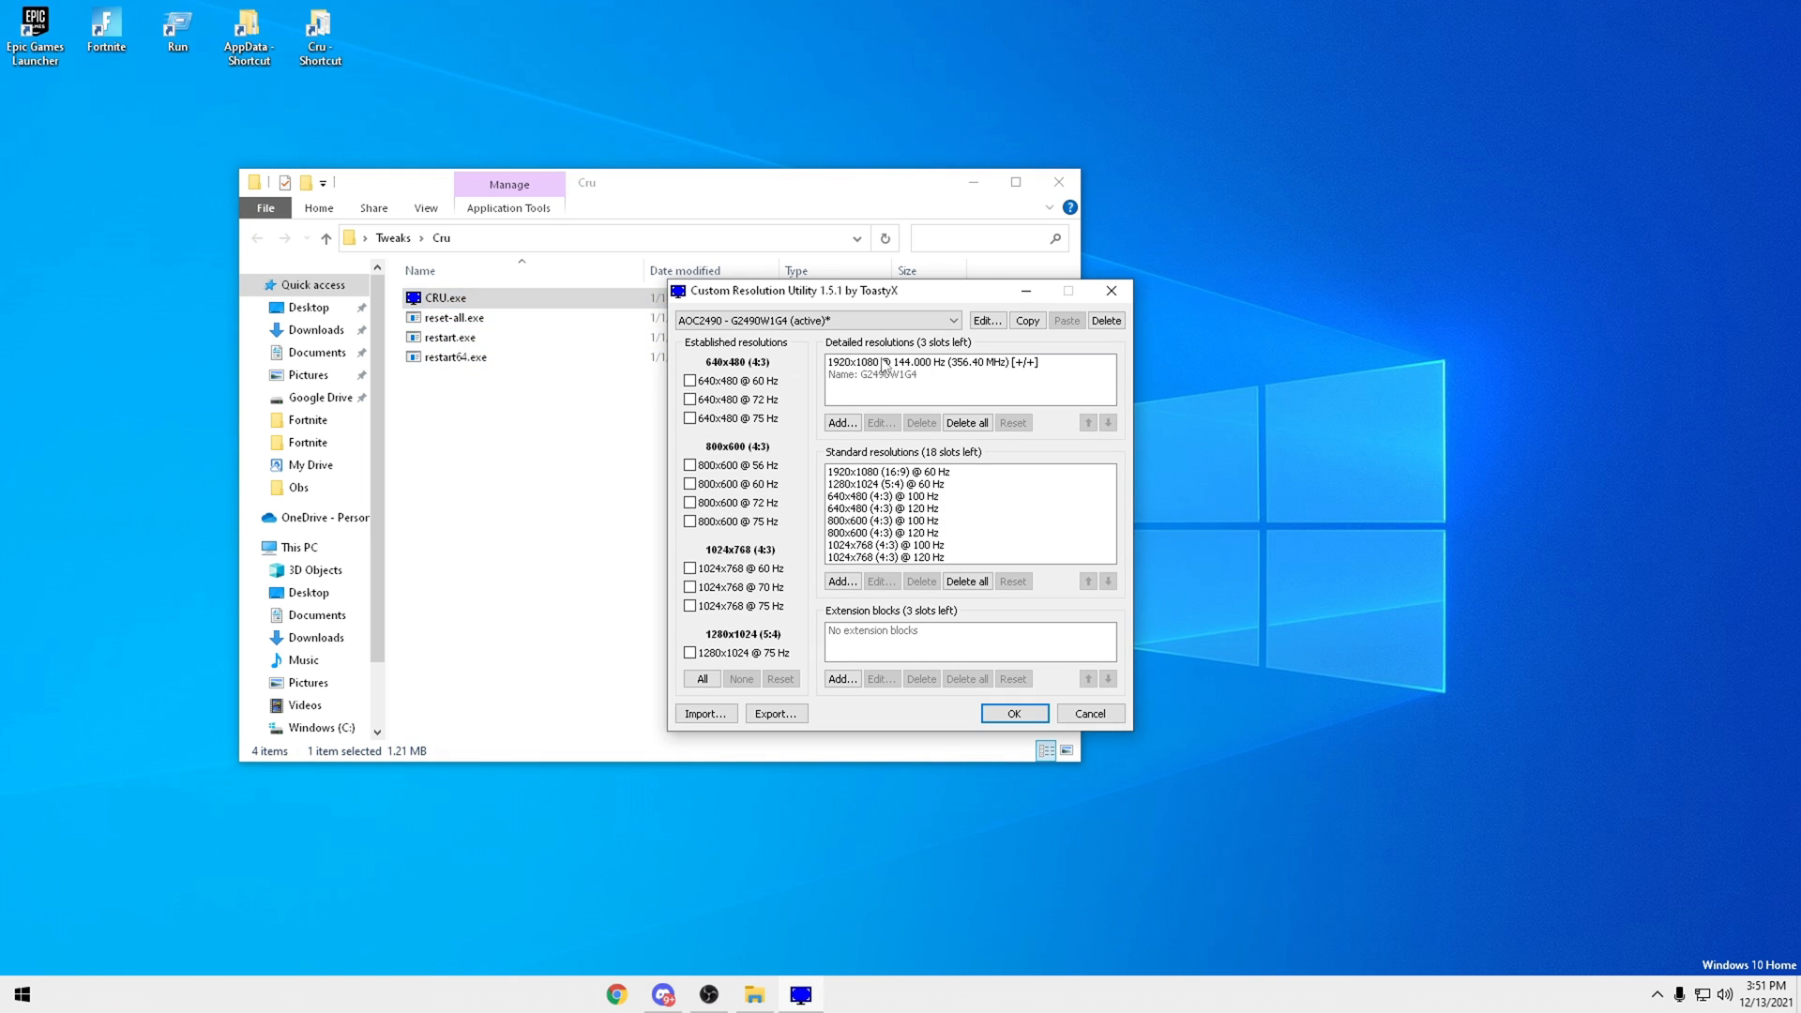
left_click(951, 321)
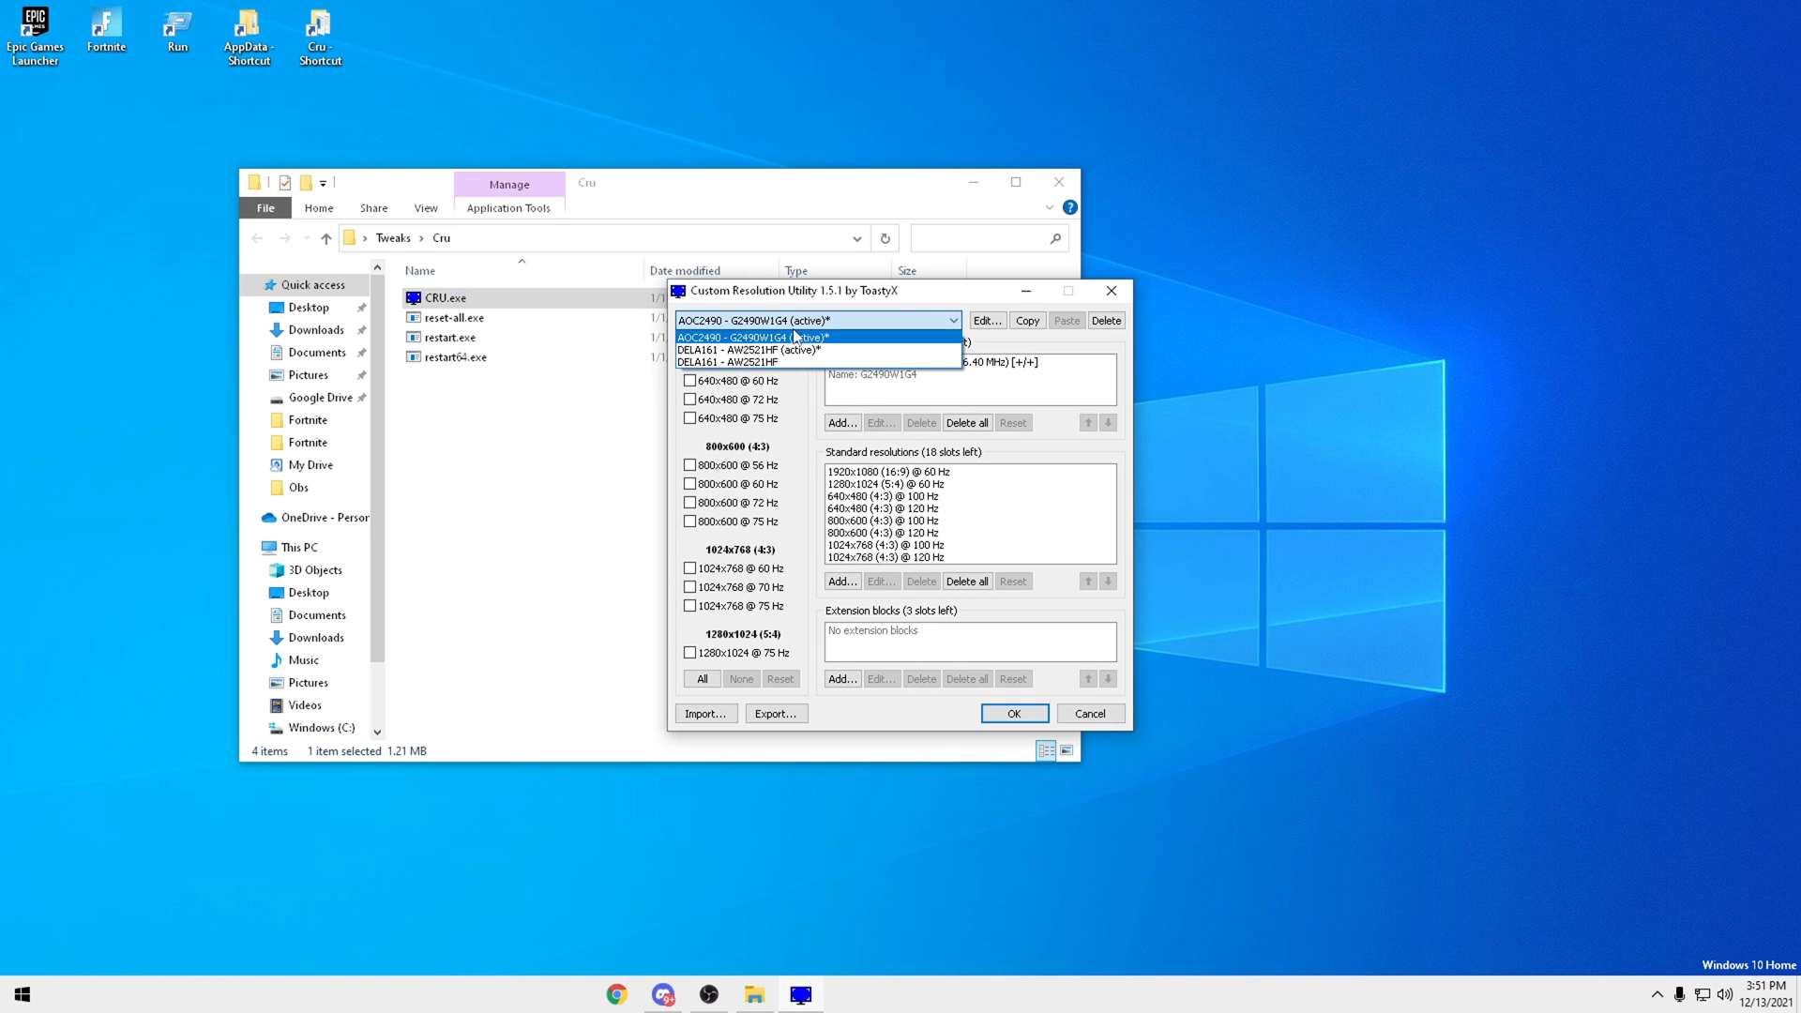
left_click(747, 349)
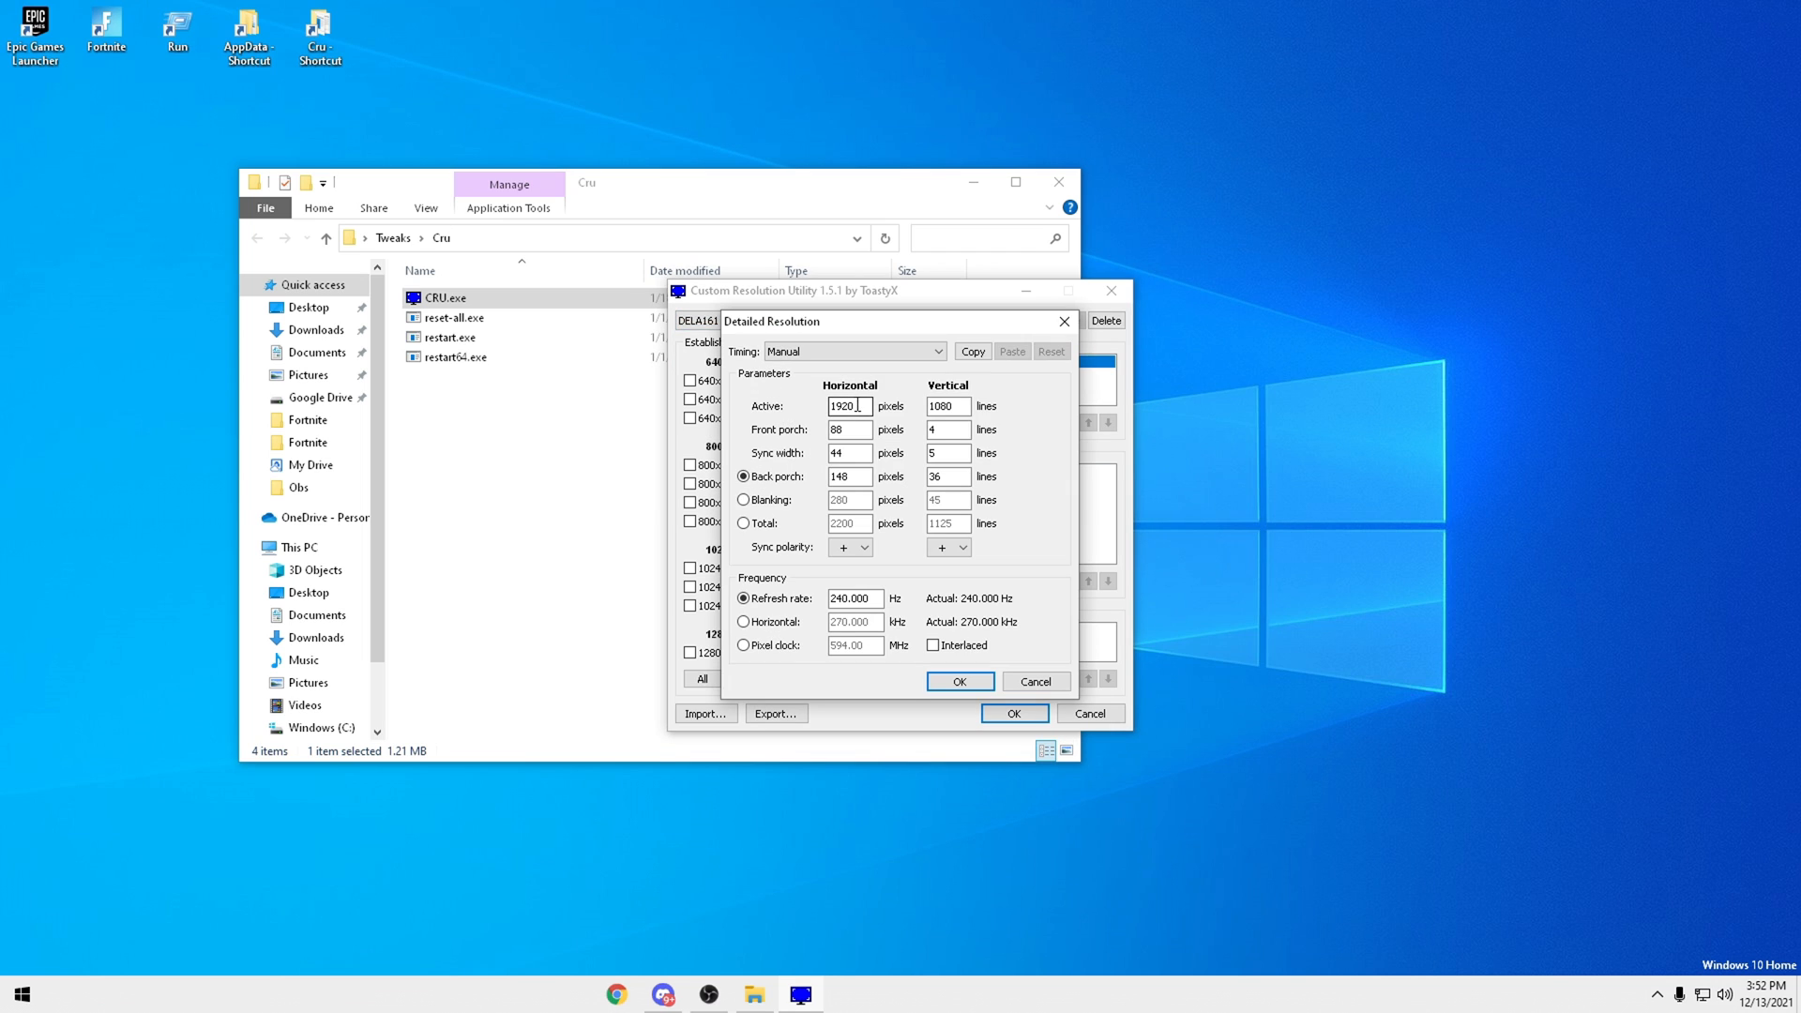
Change the 1920x1080 240 Hz detailed resolution to 1656 horizontal pixels.
left_click(958, 681)
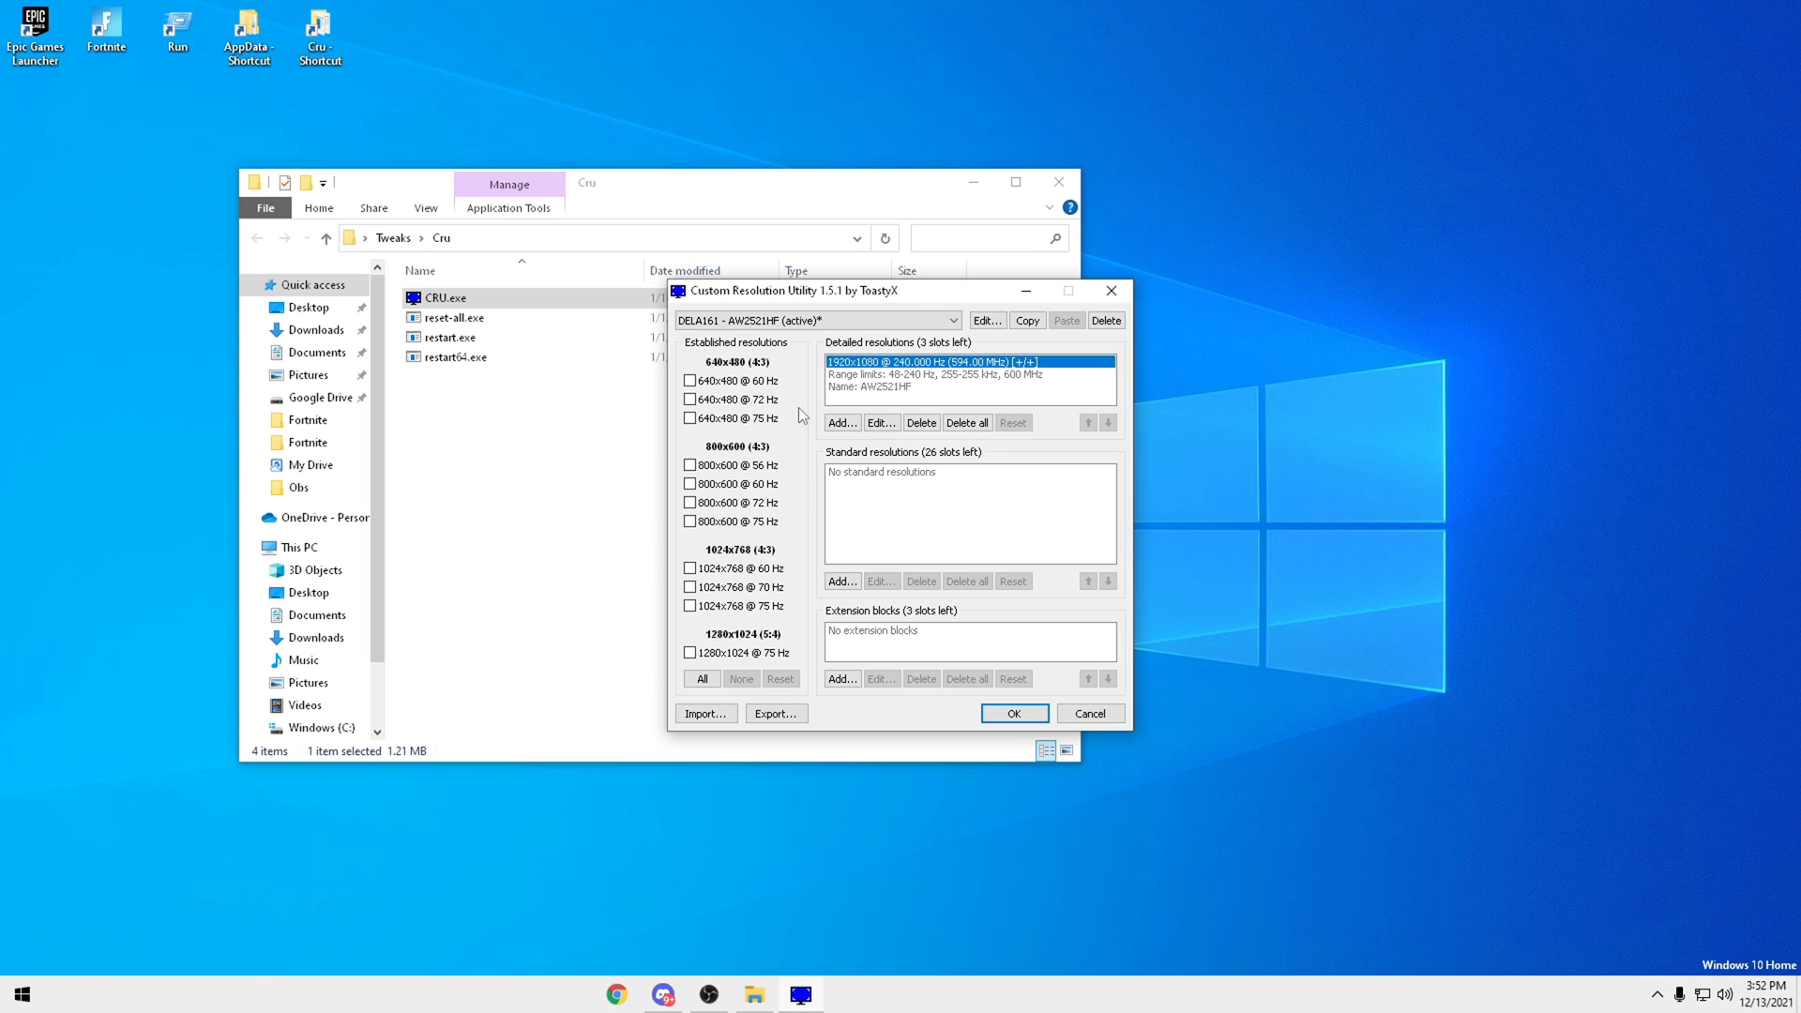
left_click(881, 423)
type("1656")
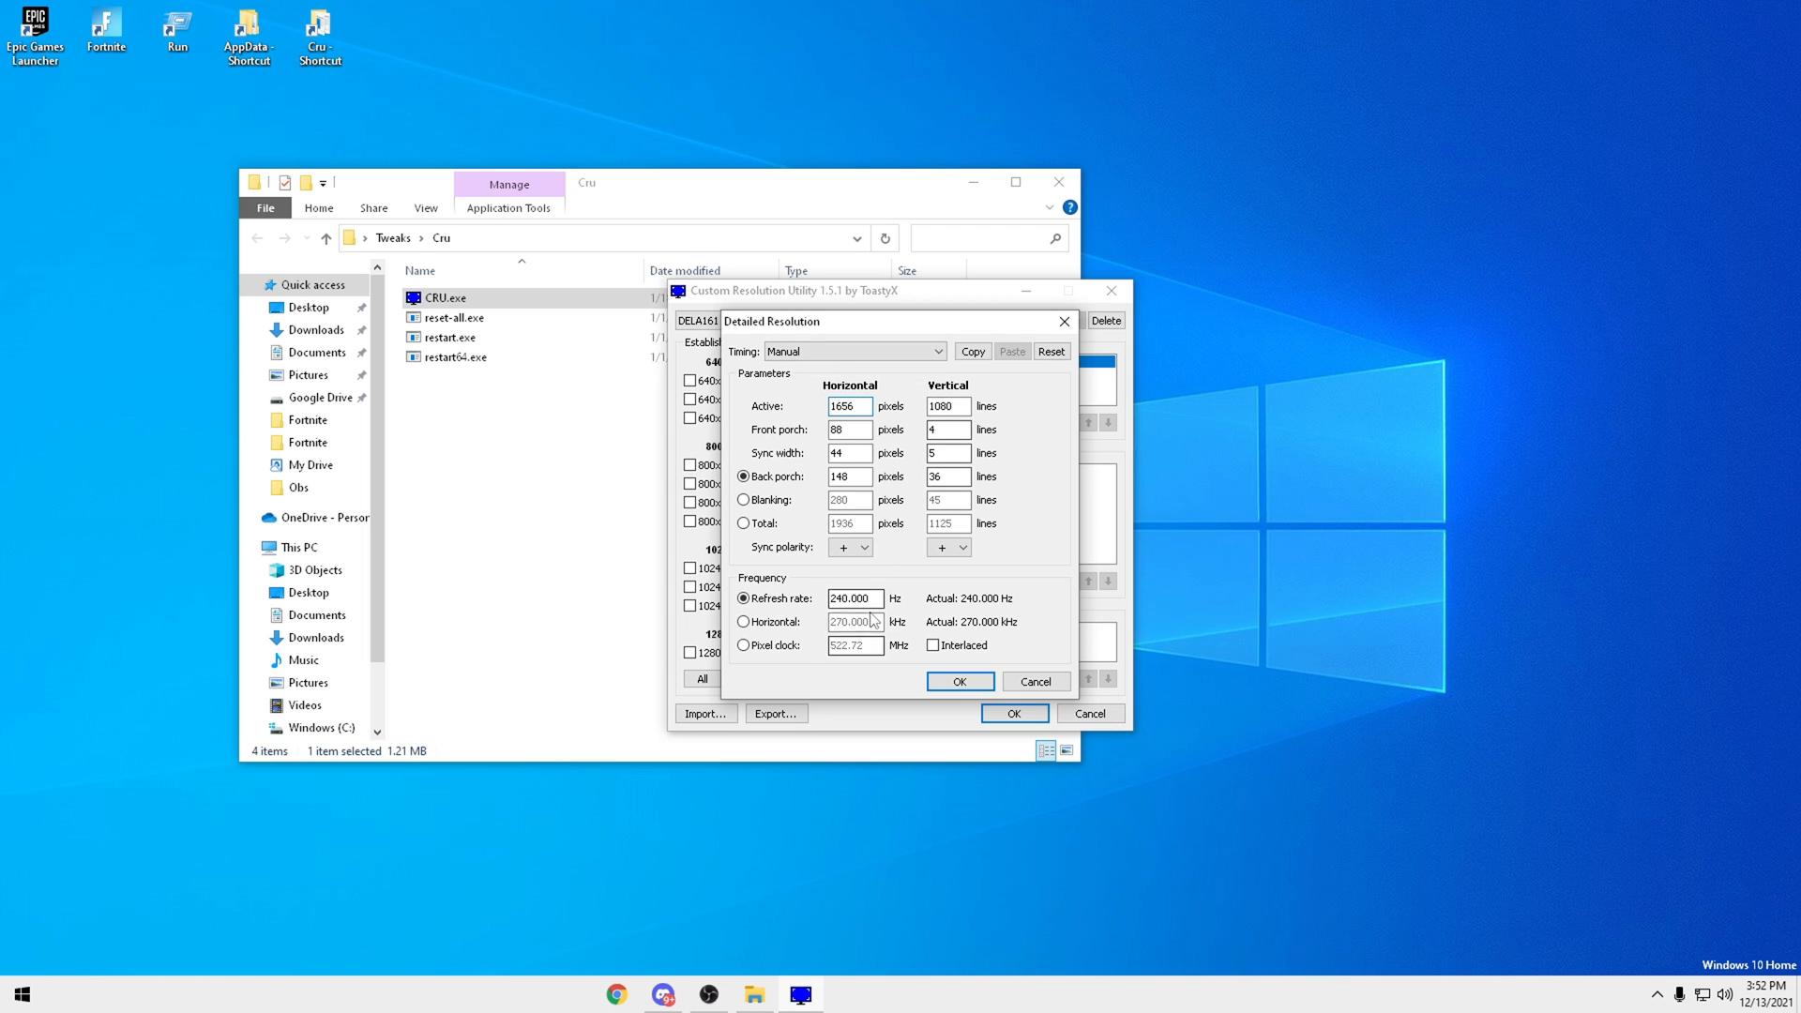
left_click(958, 682)
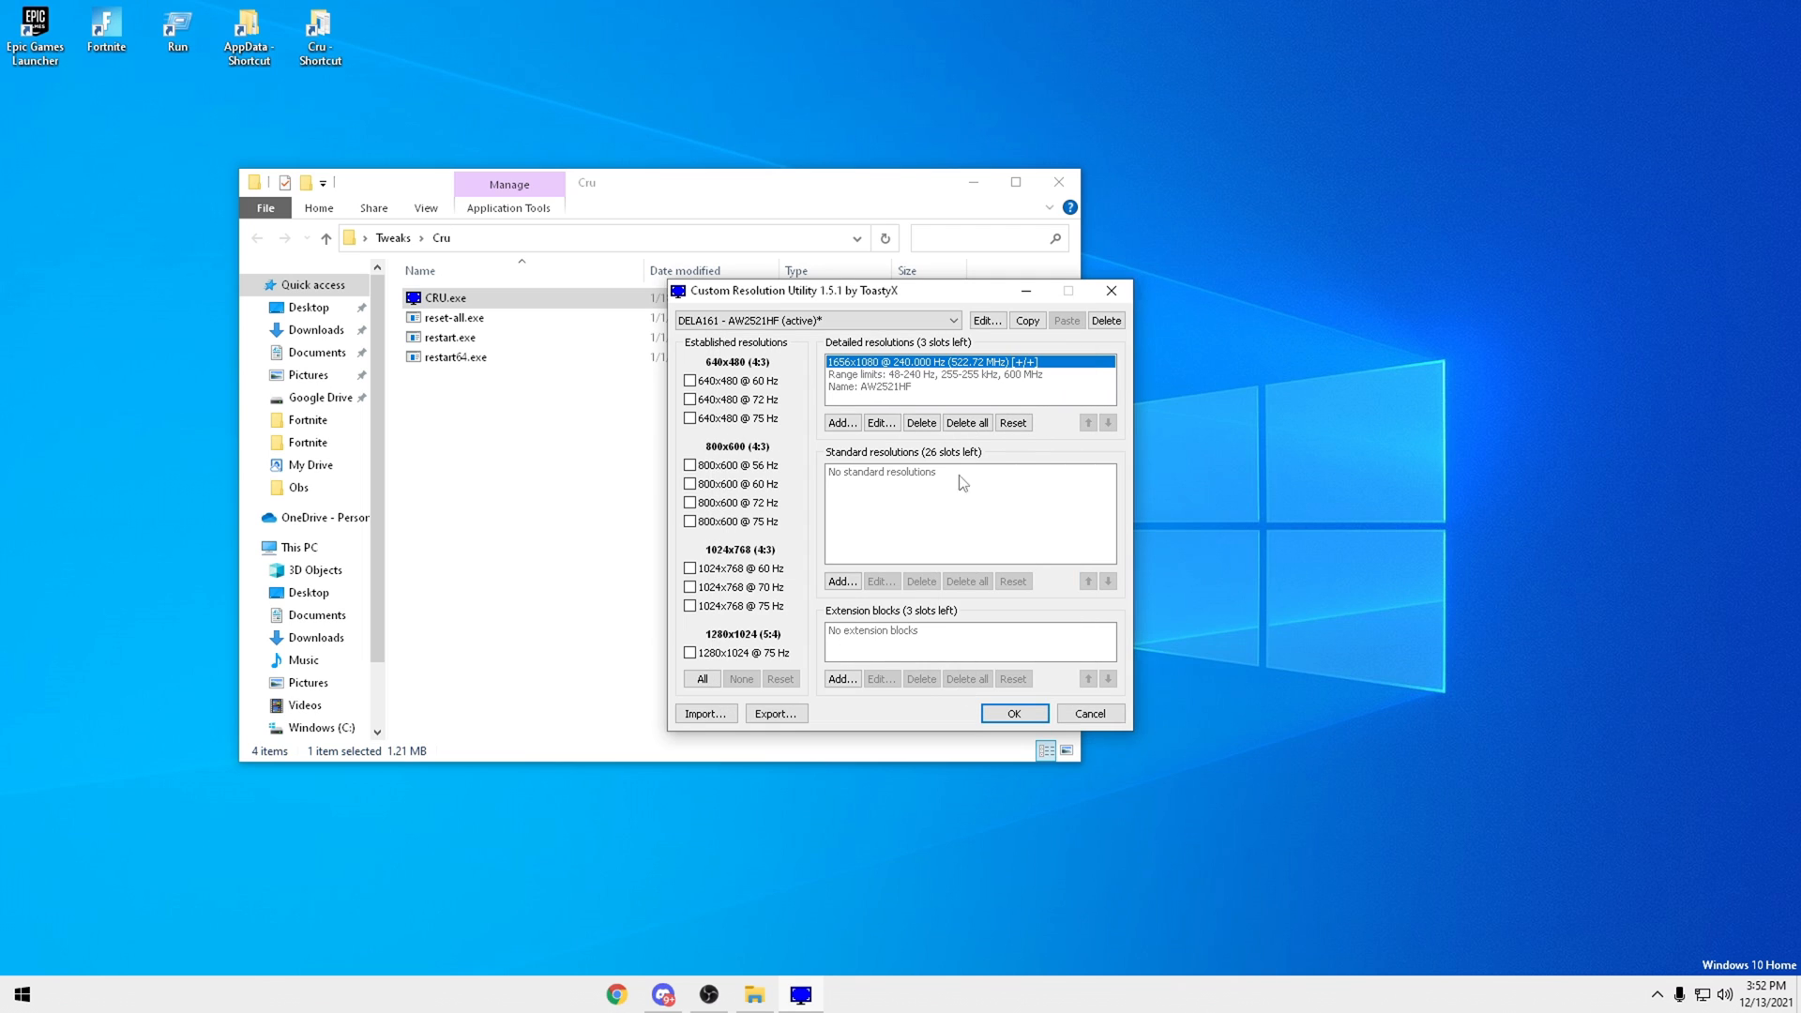
mouse_move(735, 521)
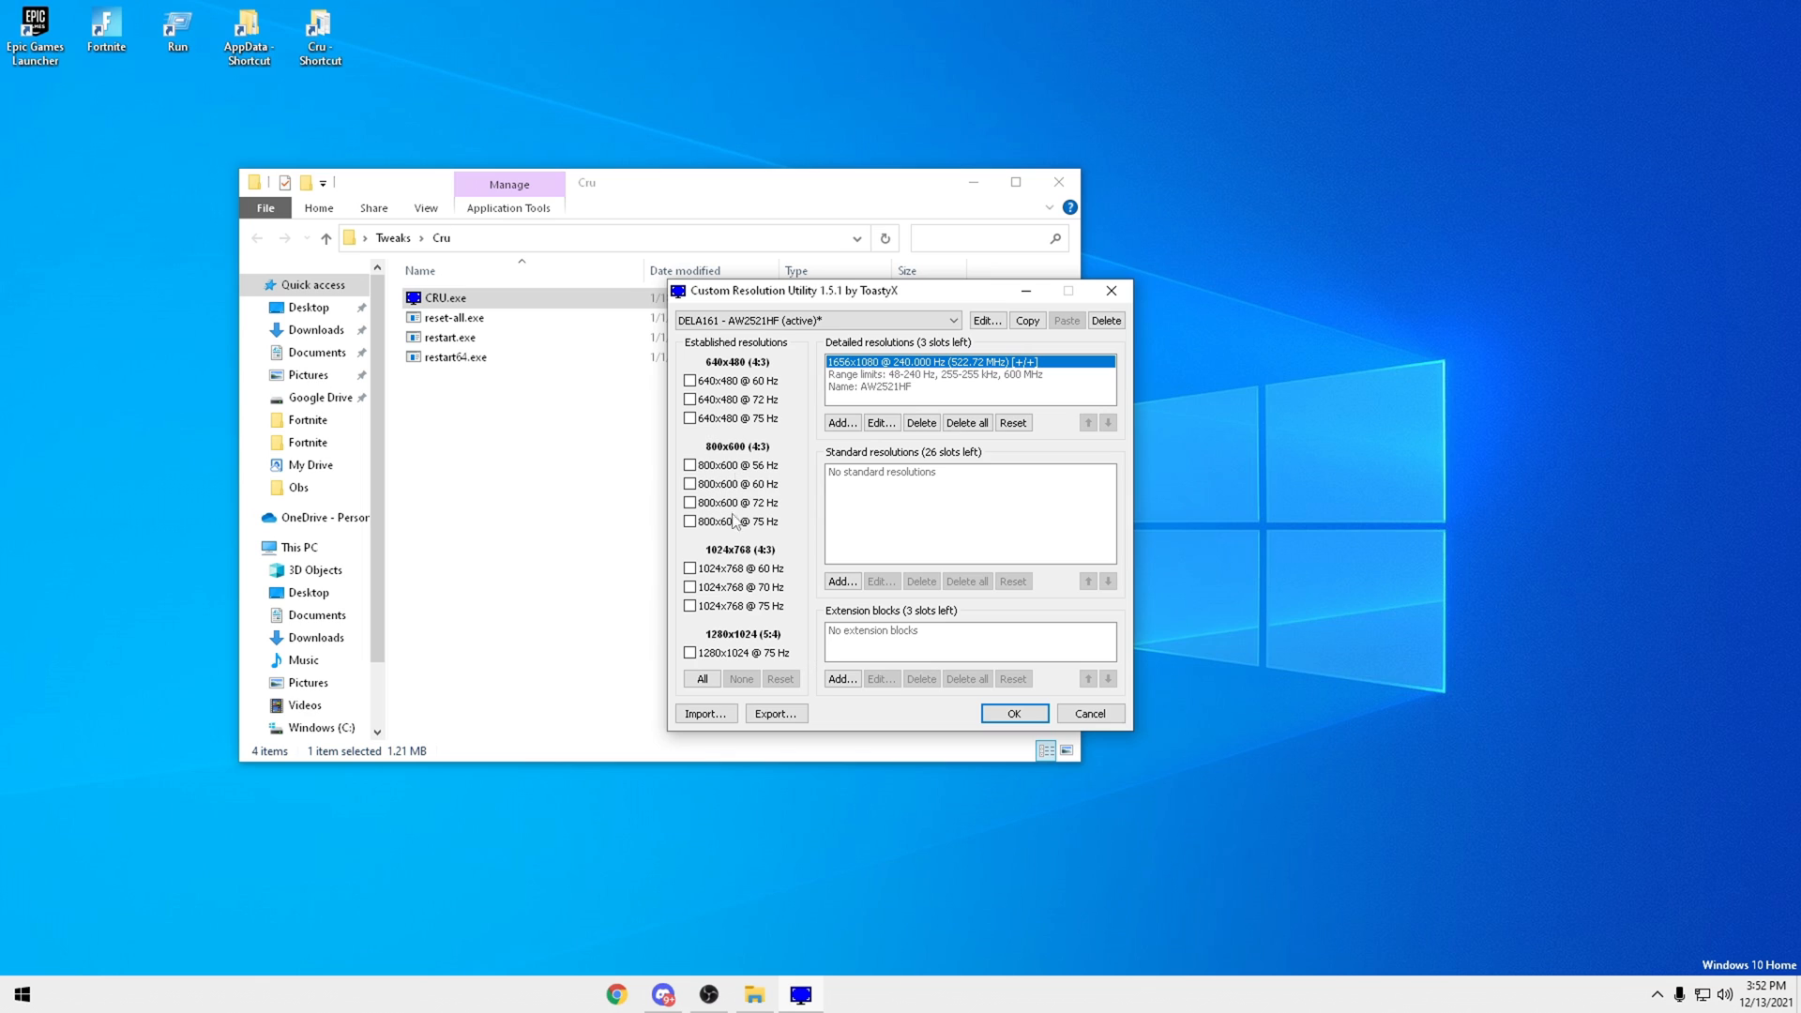
mouse_move(936, 688)
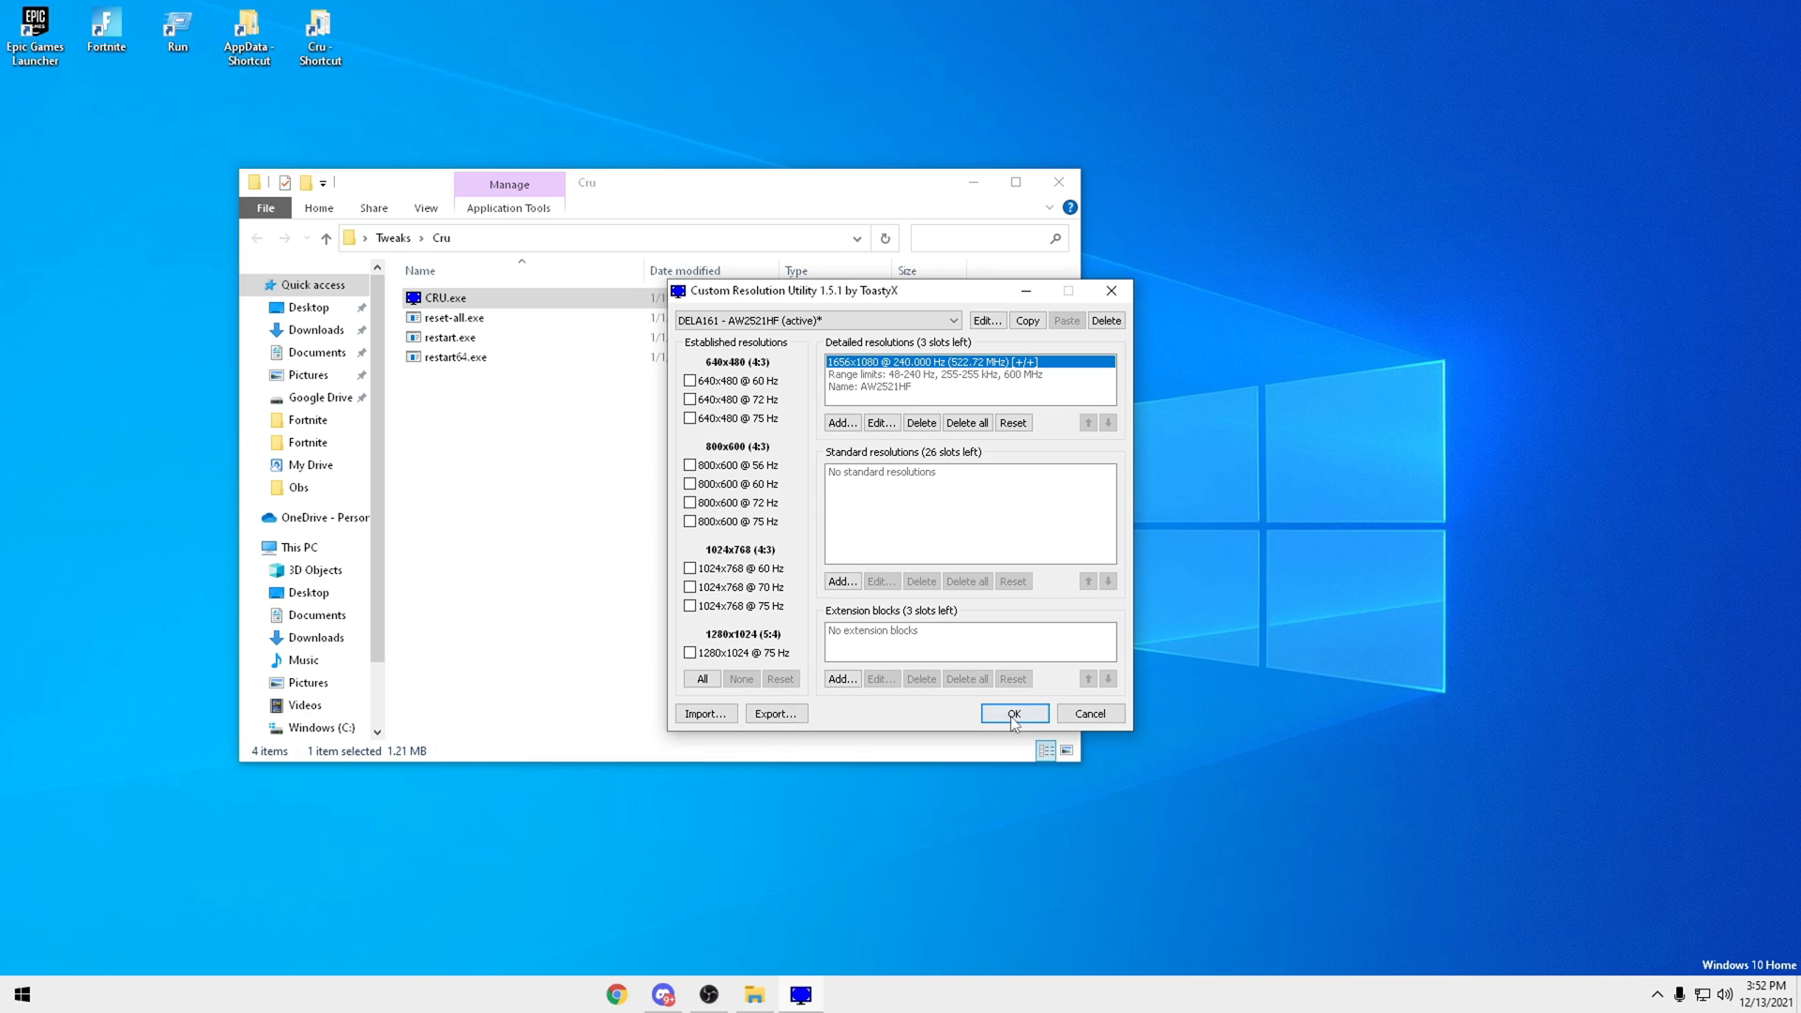
Save the custom resolution, close the Cru folder, and select Epic Games Launcher.
left_click(1013, 713)
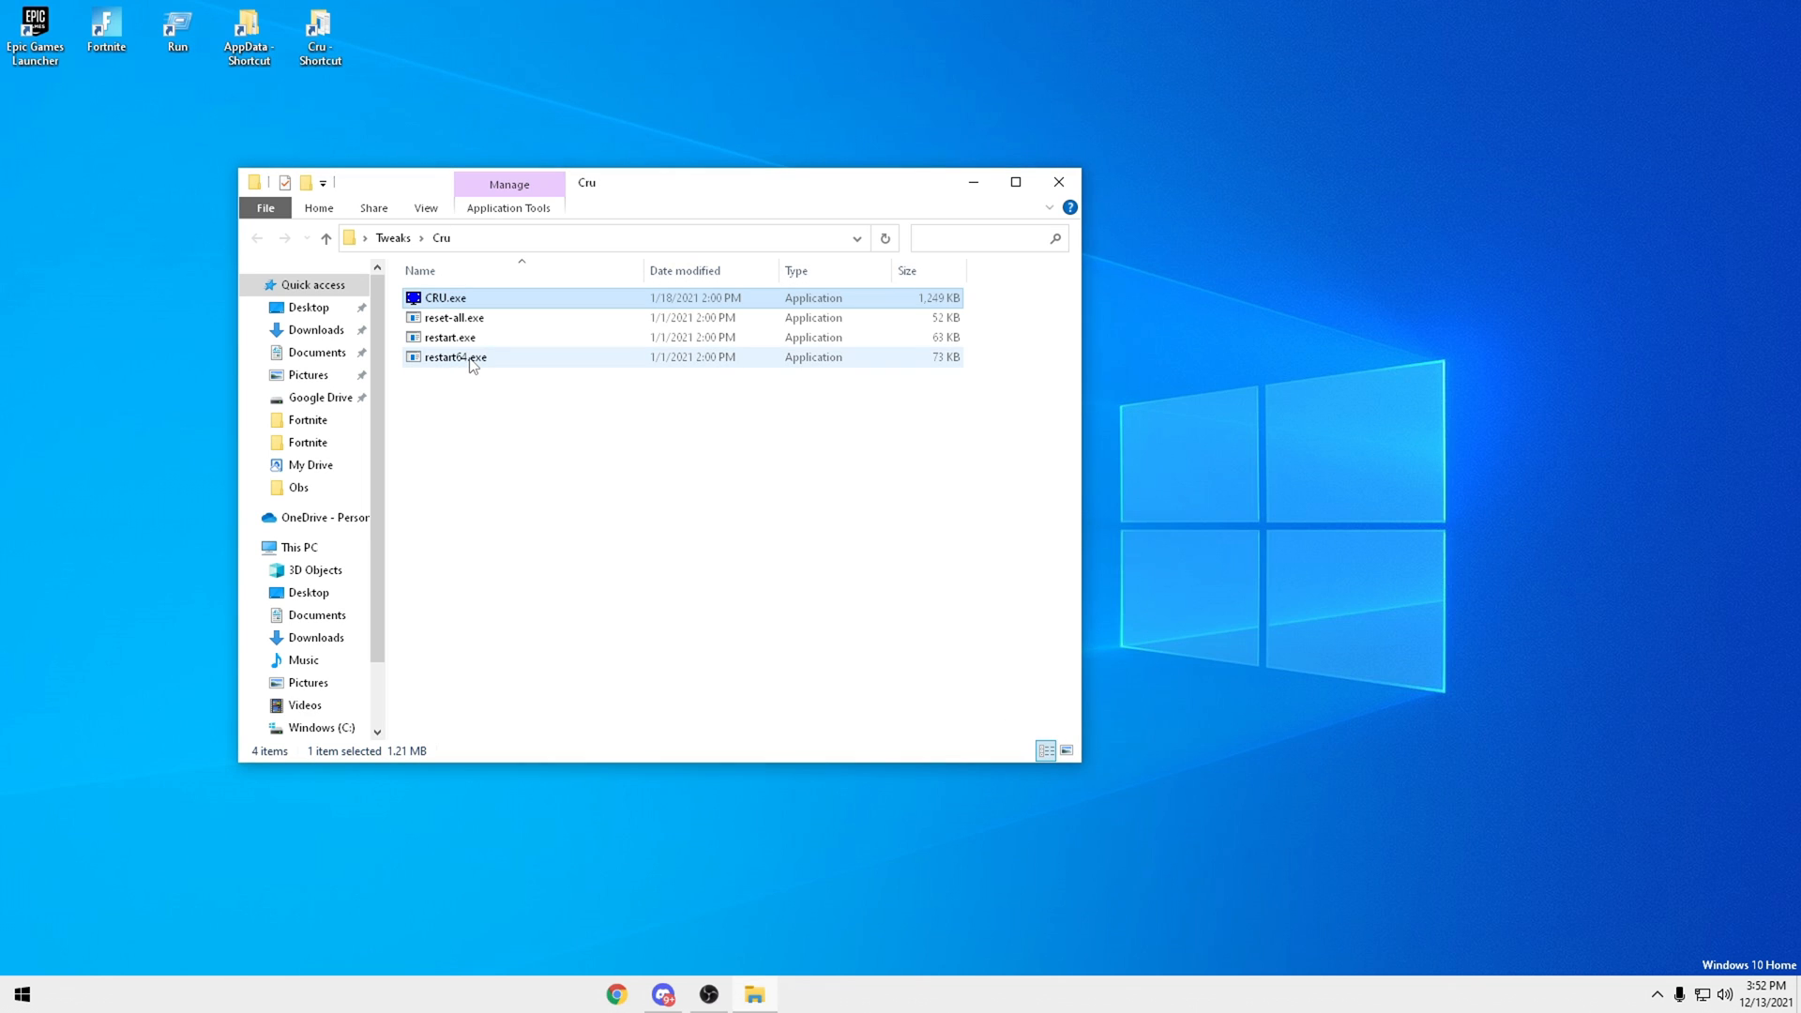
mouse_move(574, 330)
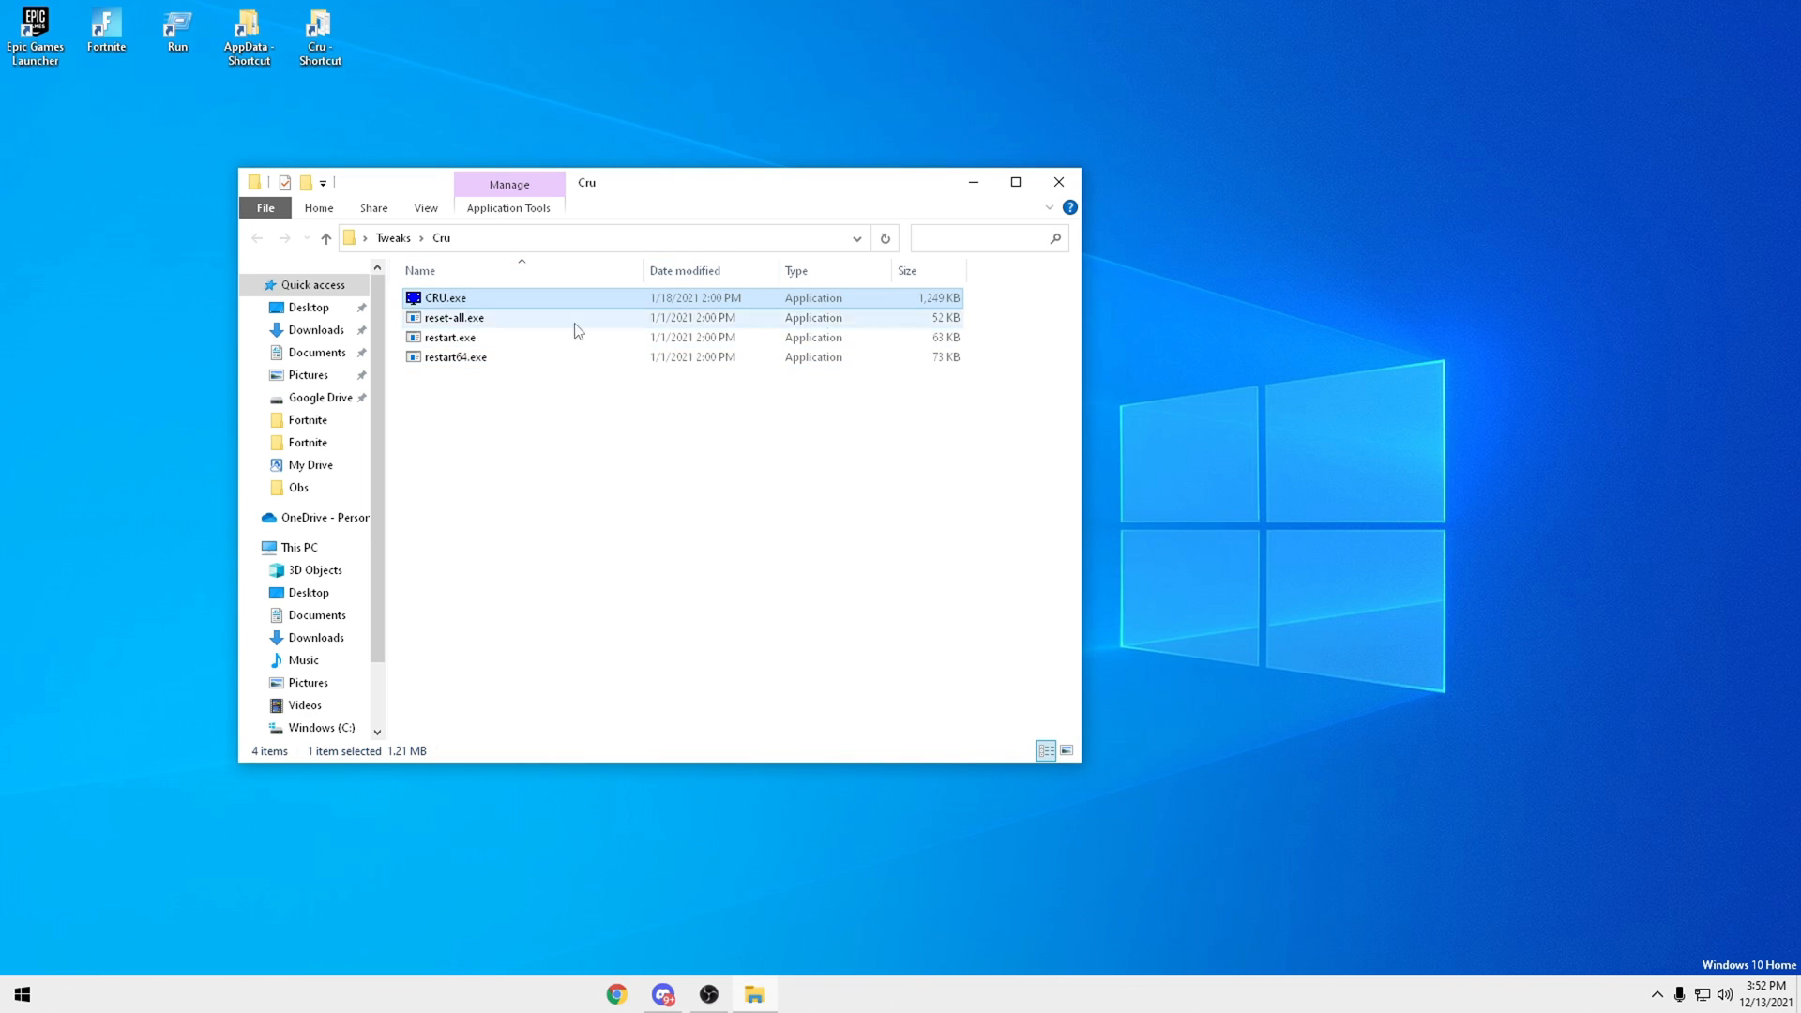
mouse_move(594, 348)
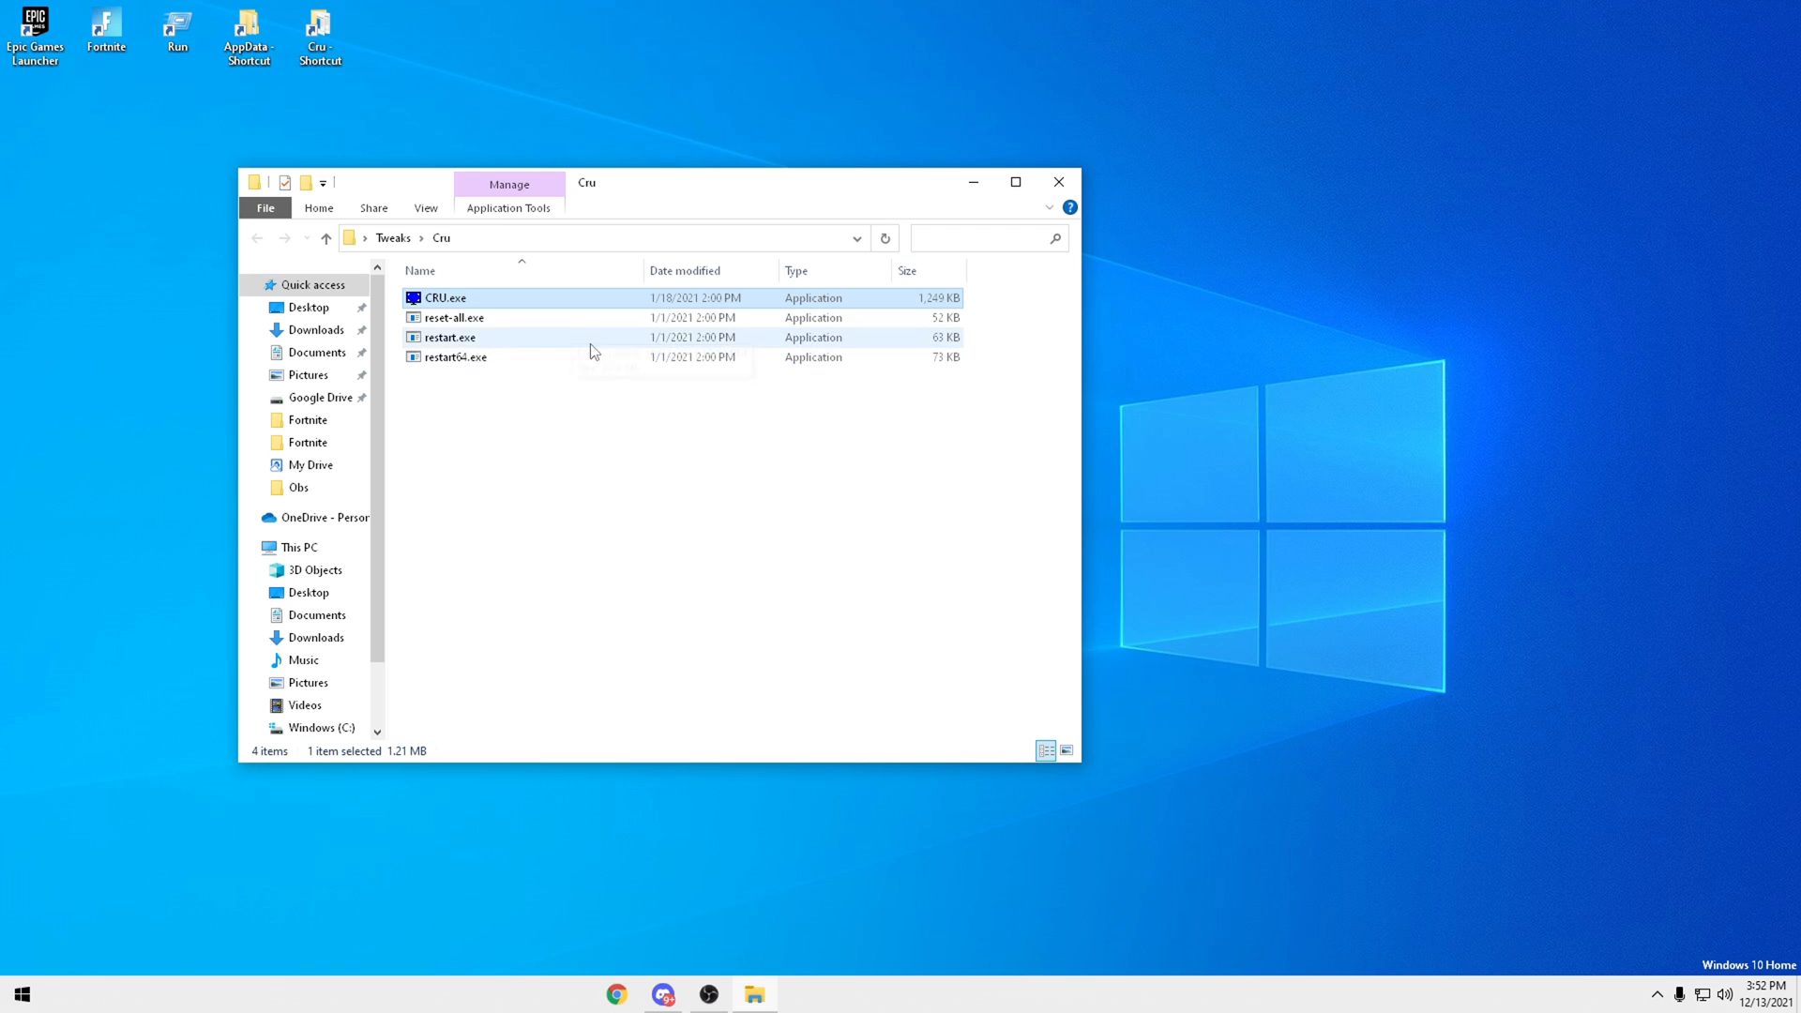
mouse_move(461, 358)
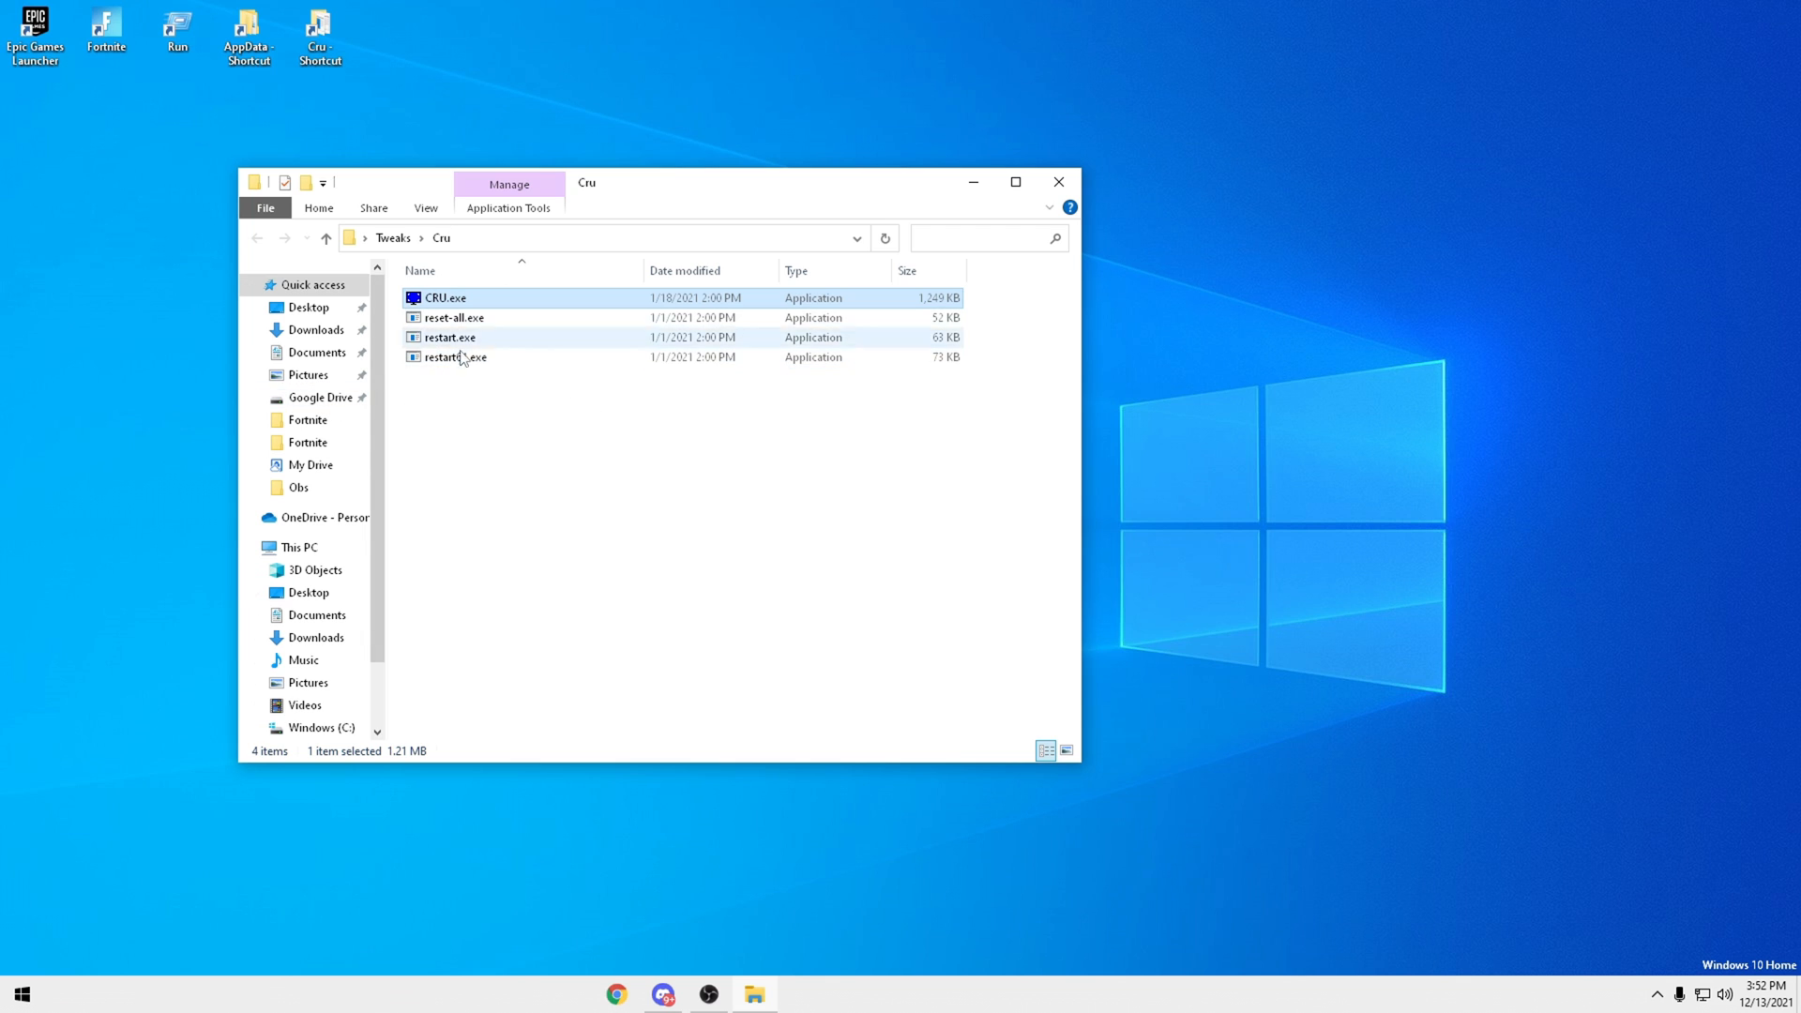
mouse_move(907, 687)
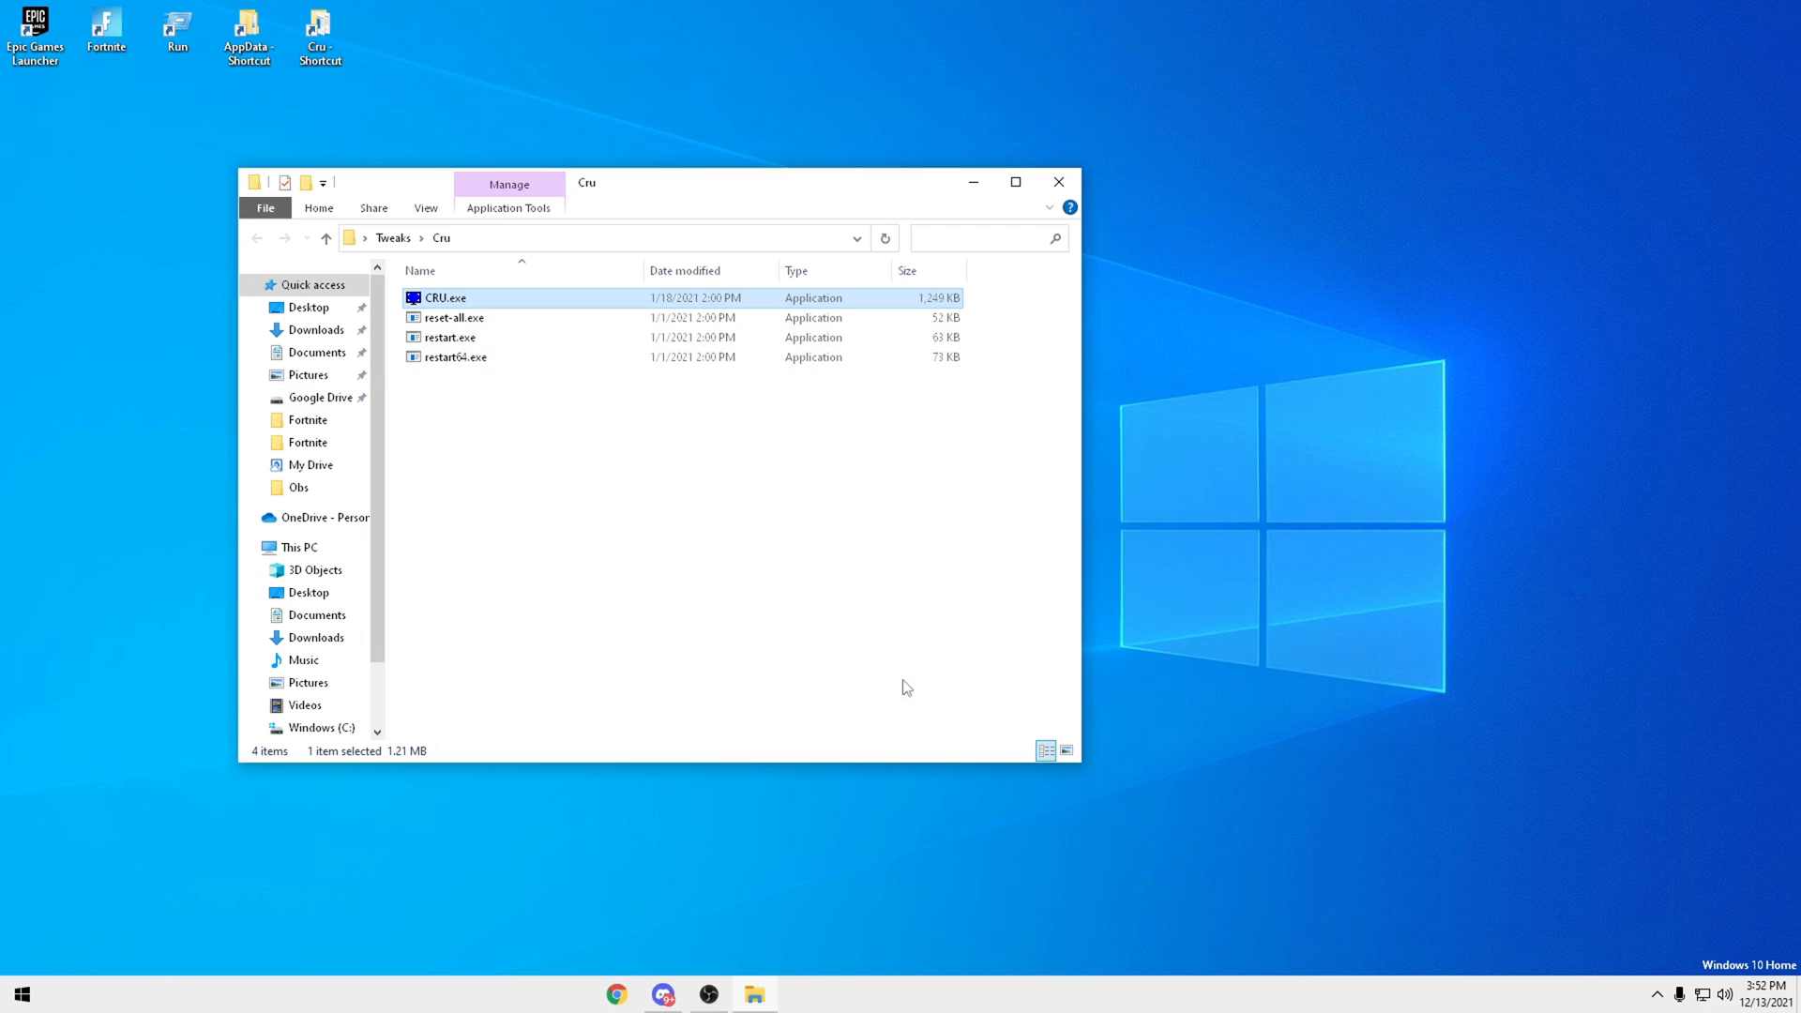
mouse_move(1084, 348)
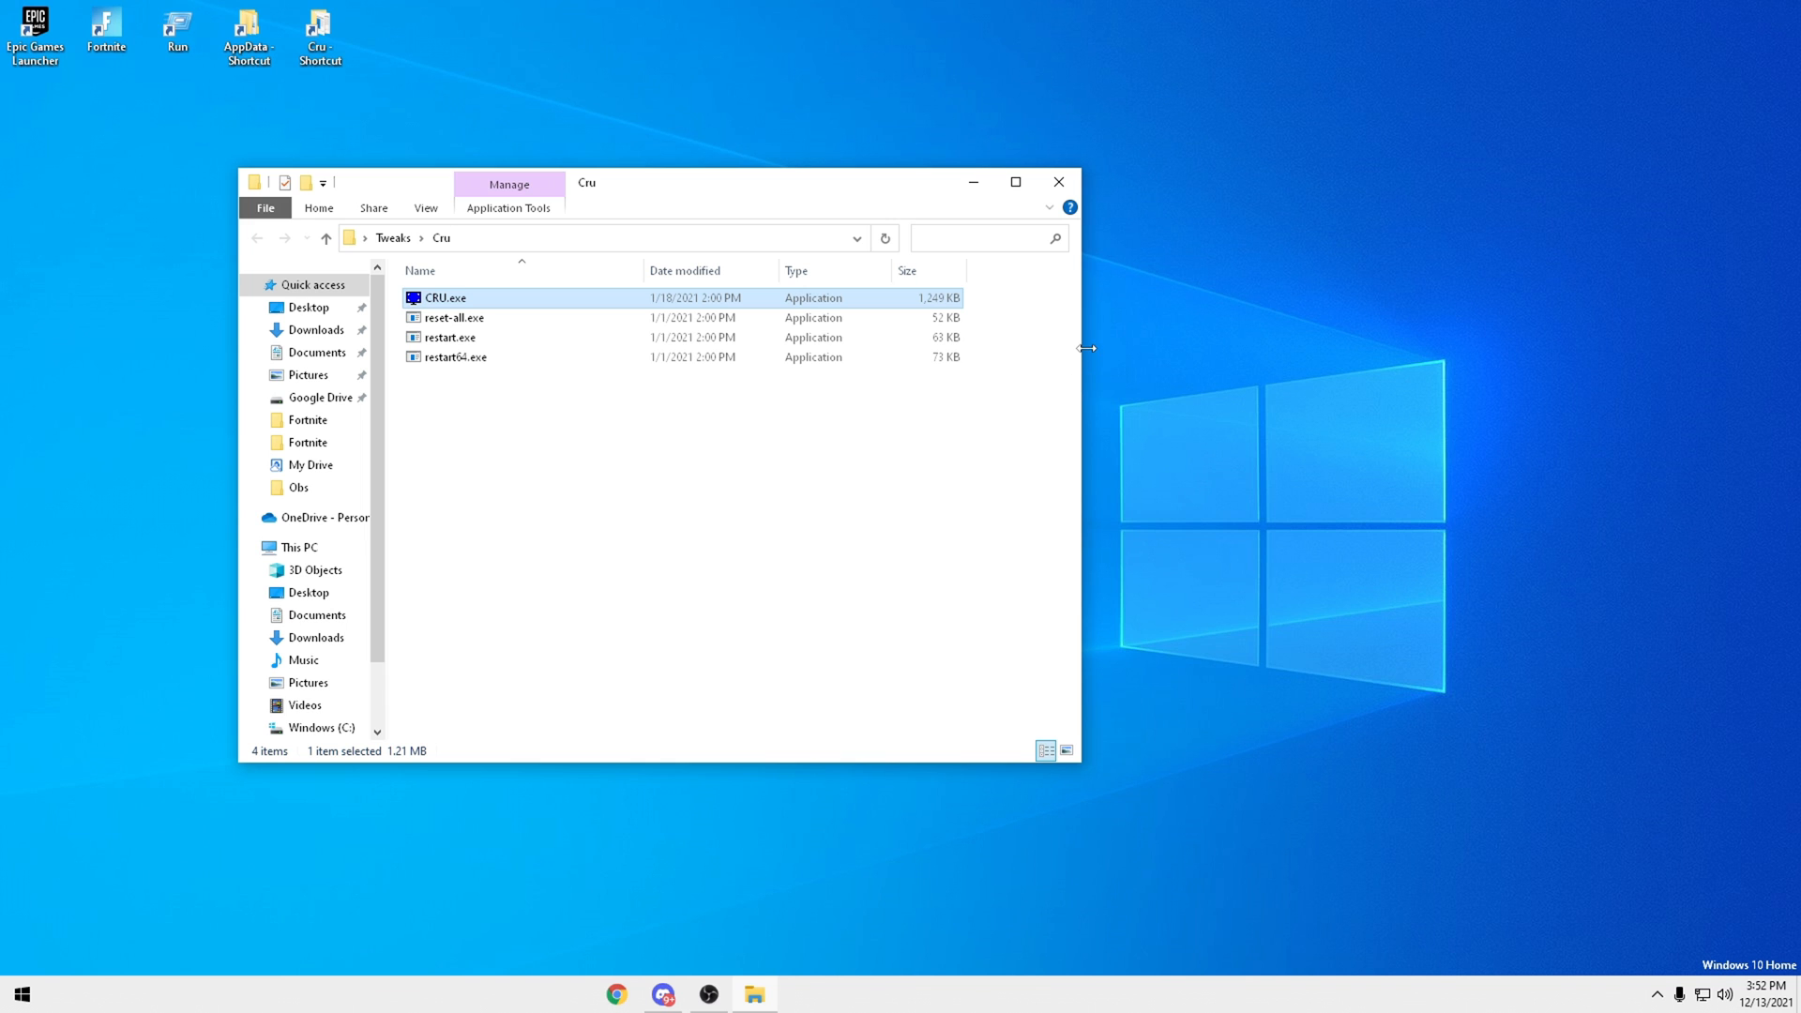
left_click(1057, 181)
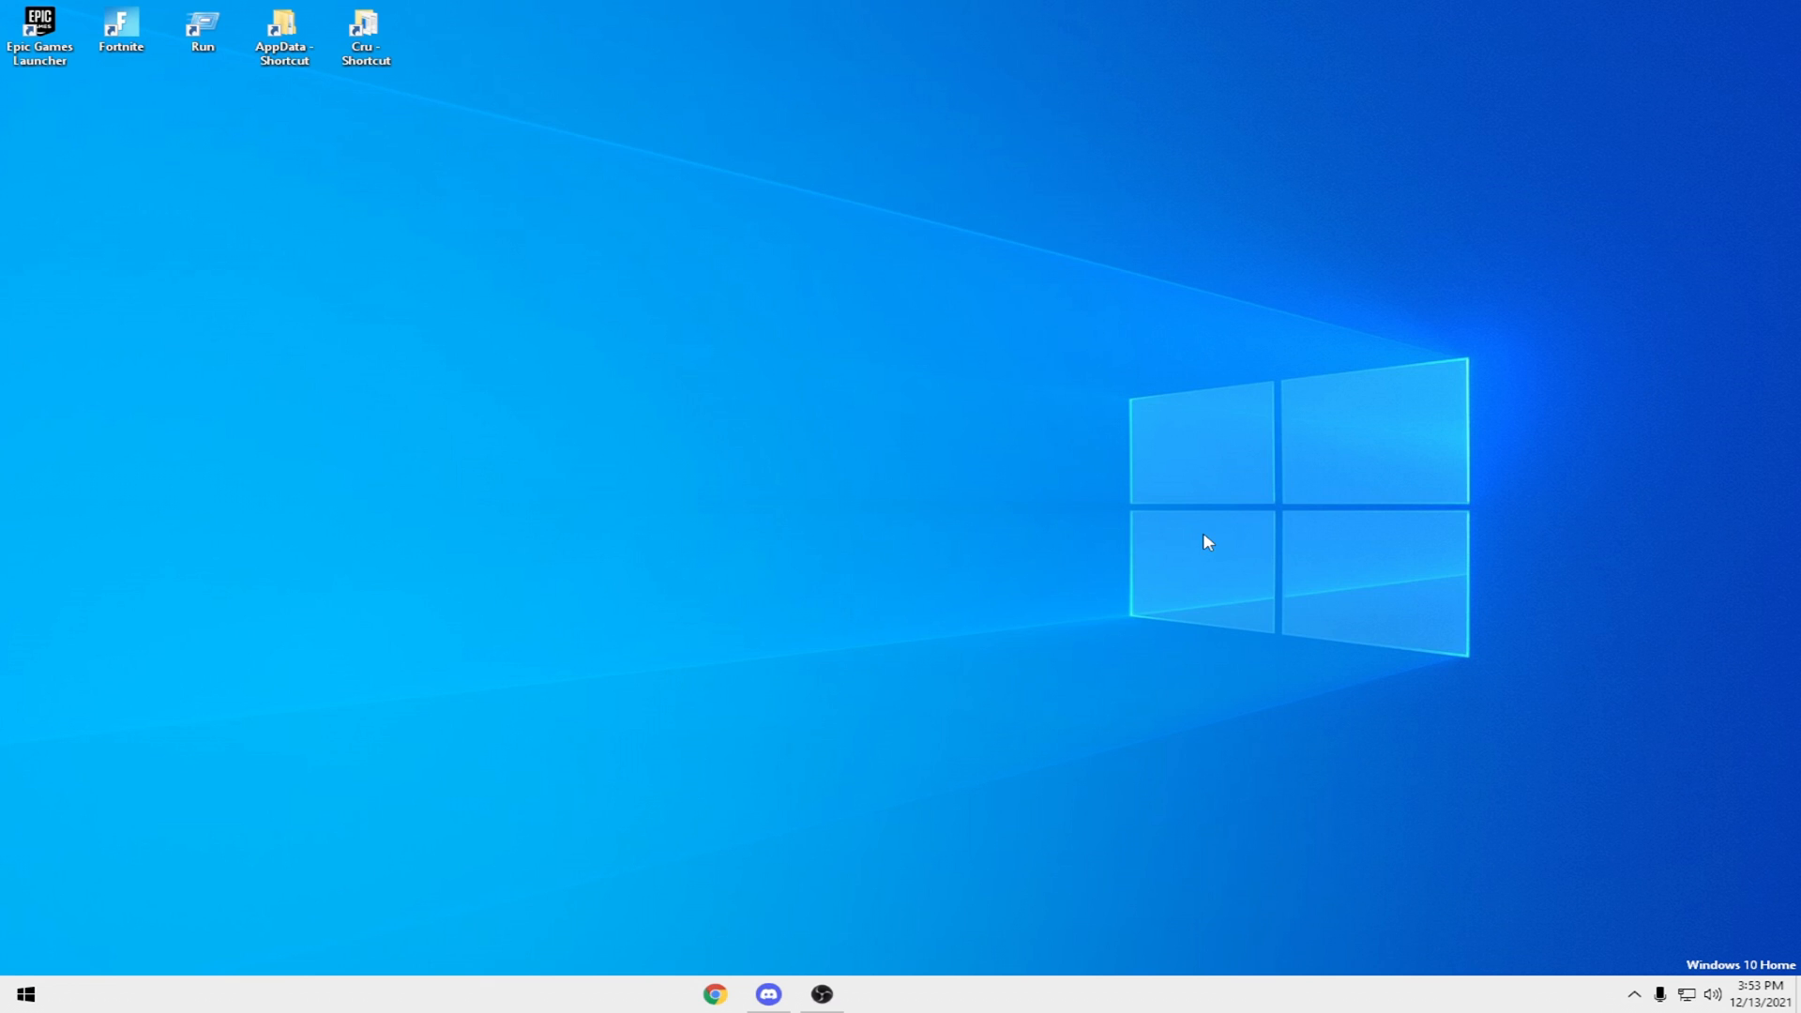
mouse_move(35, 146)
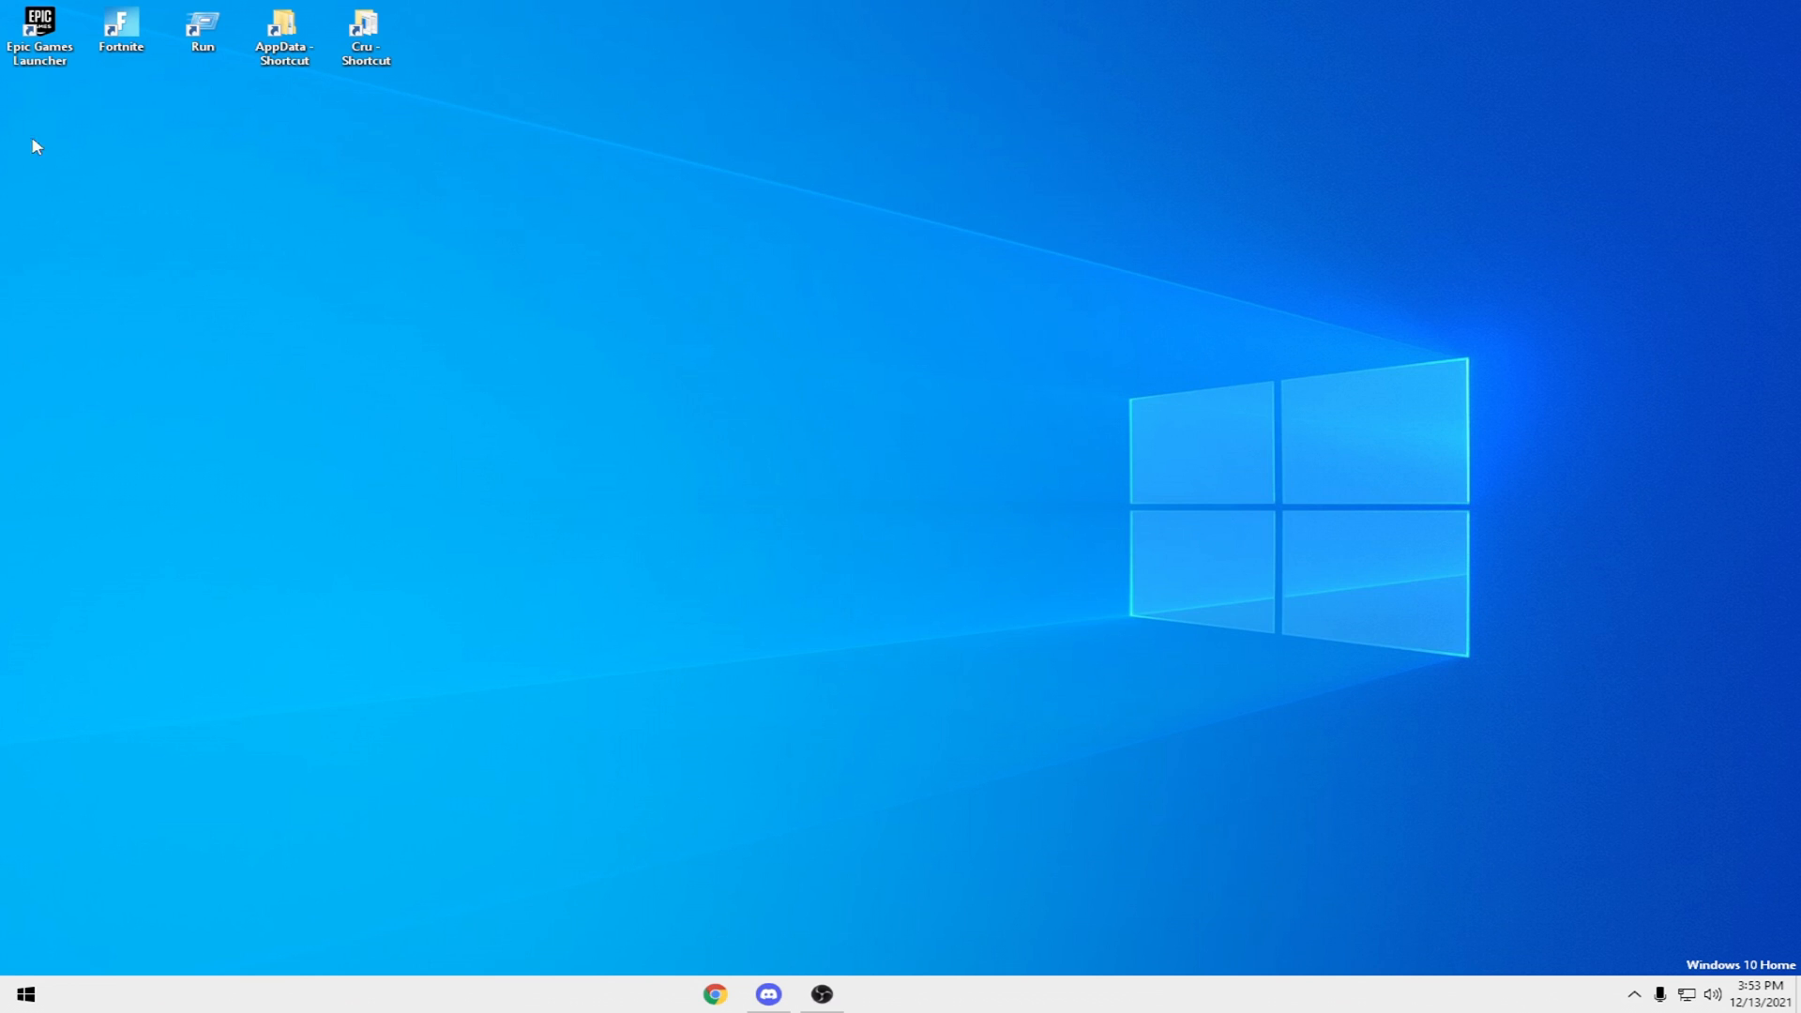
left_click(40, 35)
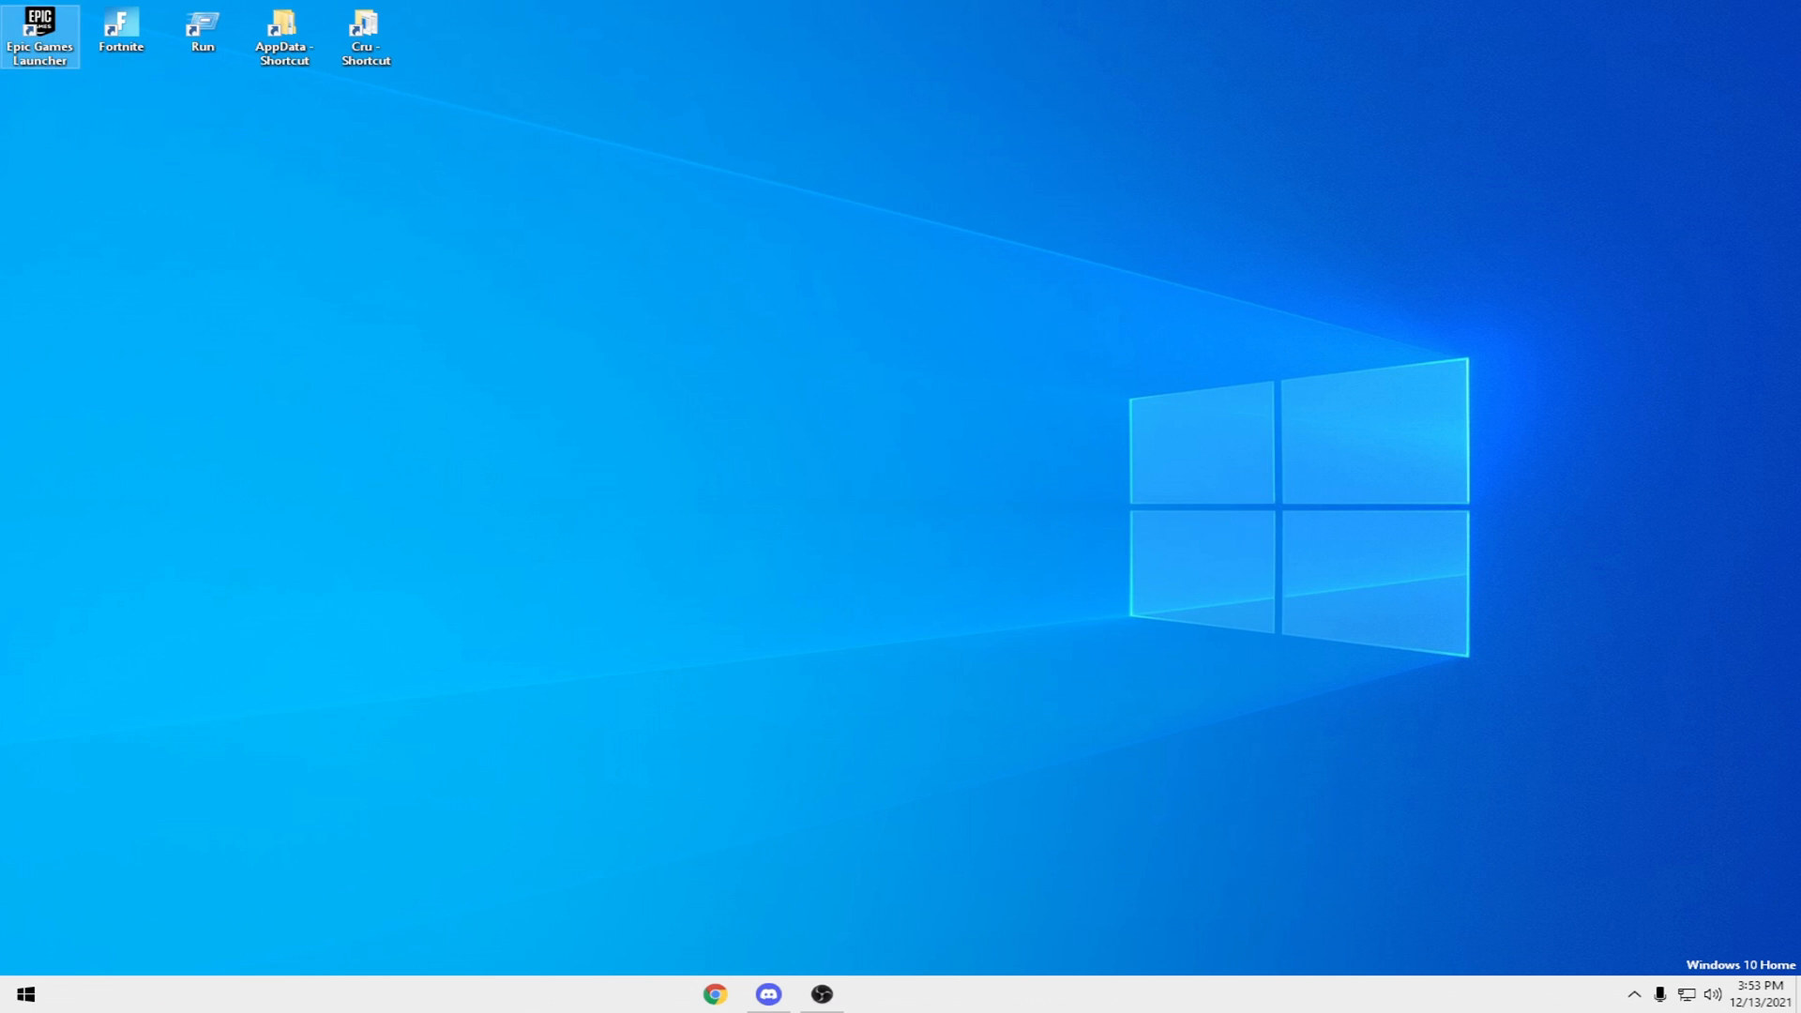
Start the Epic Games Launcher from the desktop icon.
double_click(39, 34)
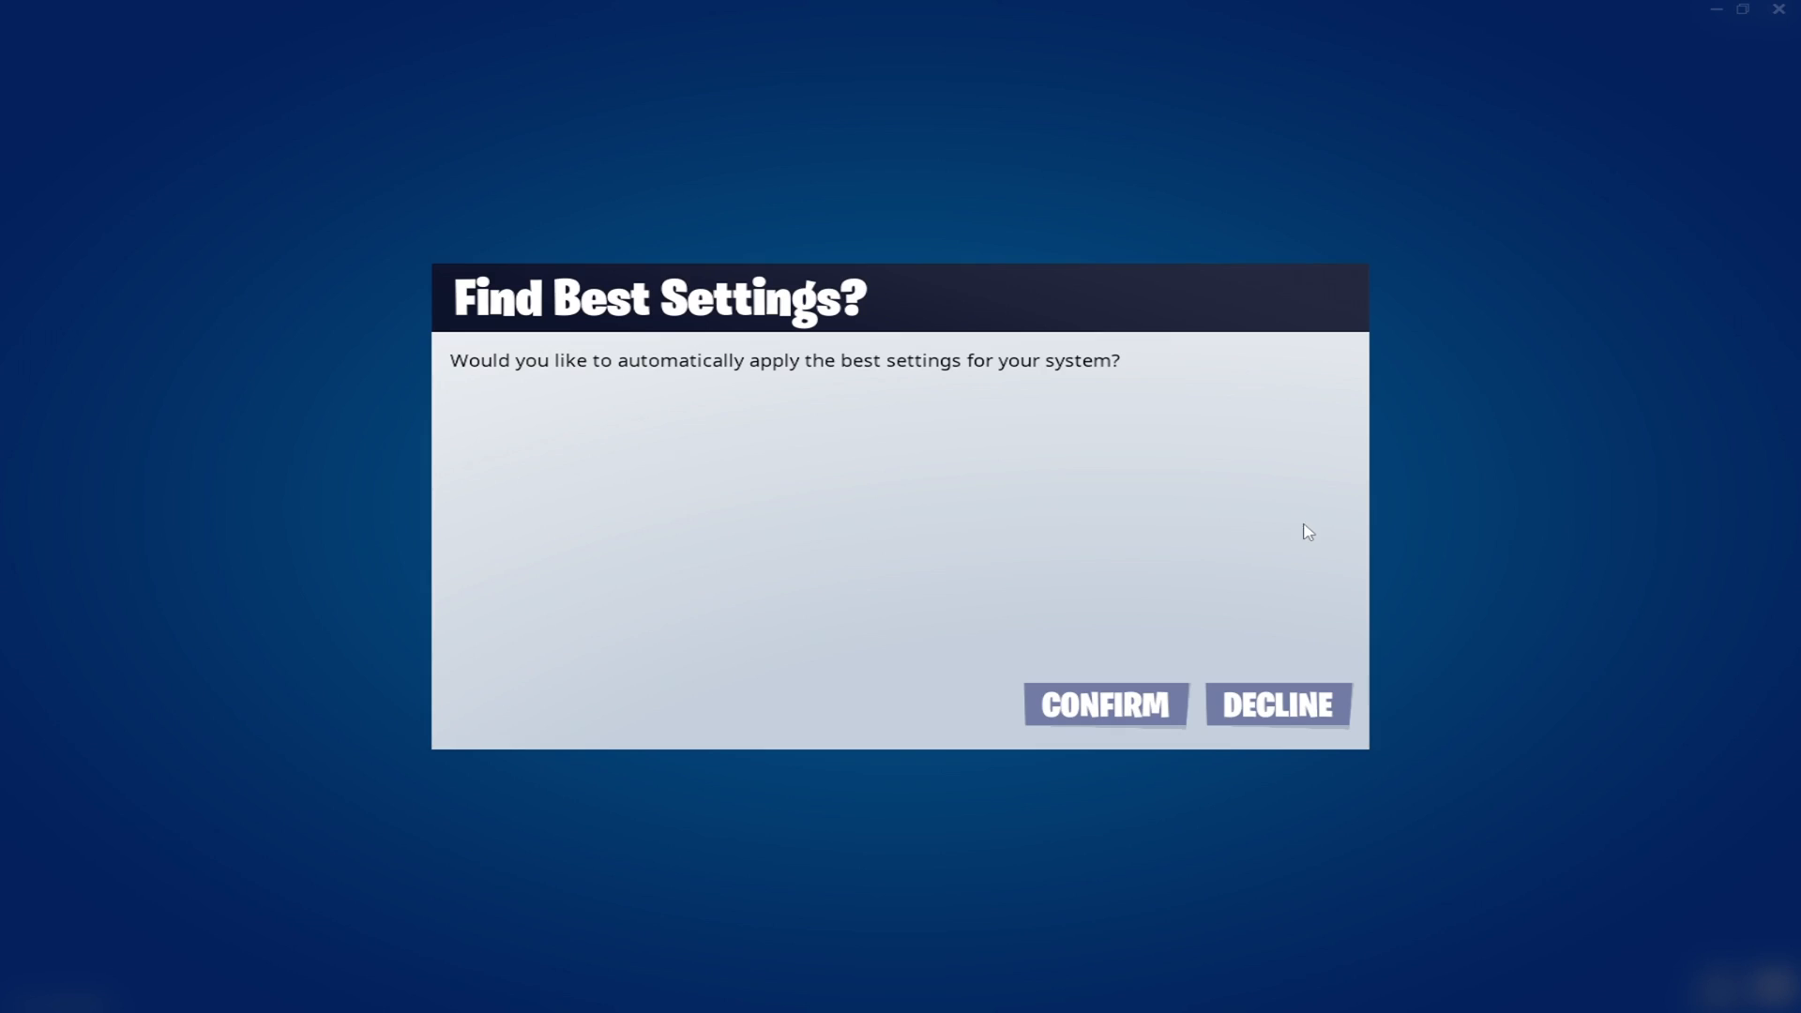
mouse_move(697, 471)
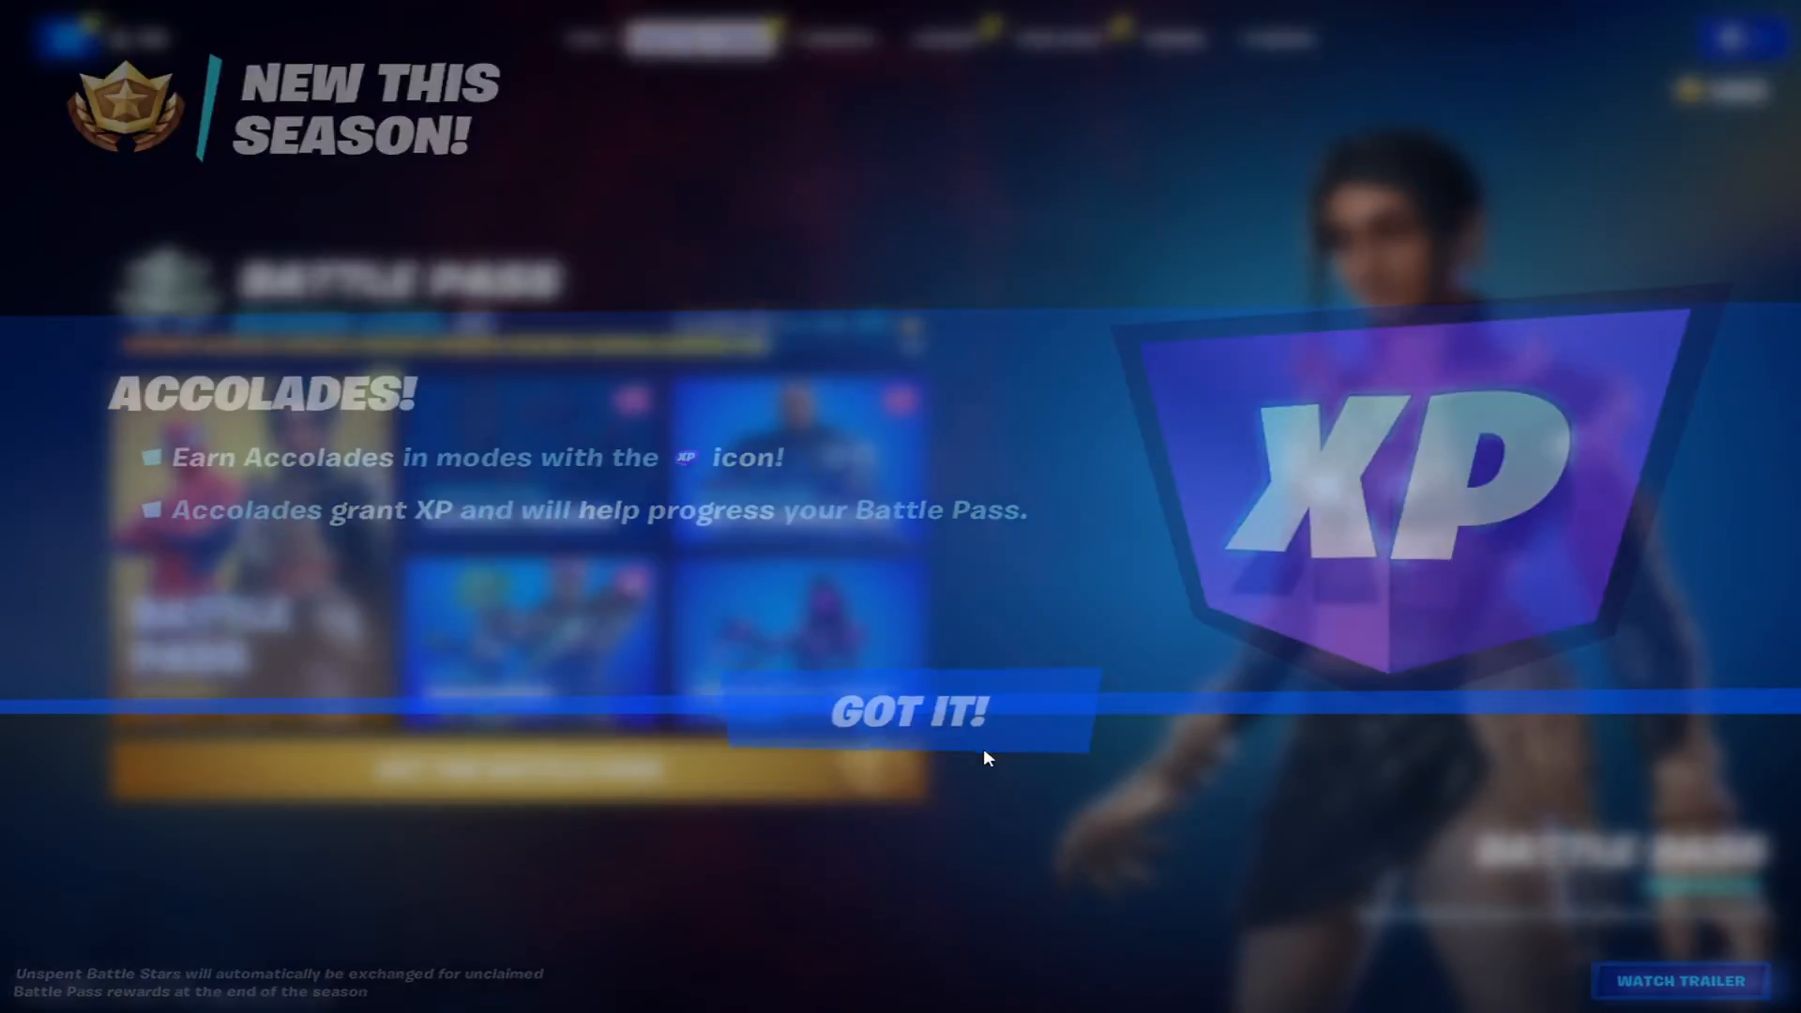
Dismiss the Accolades notice and set video Window Mode to Fullscreen at 1656x1080.
left_click(906, 711)
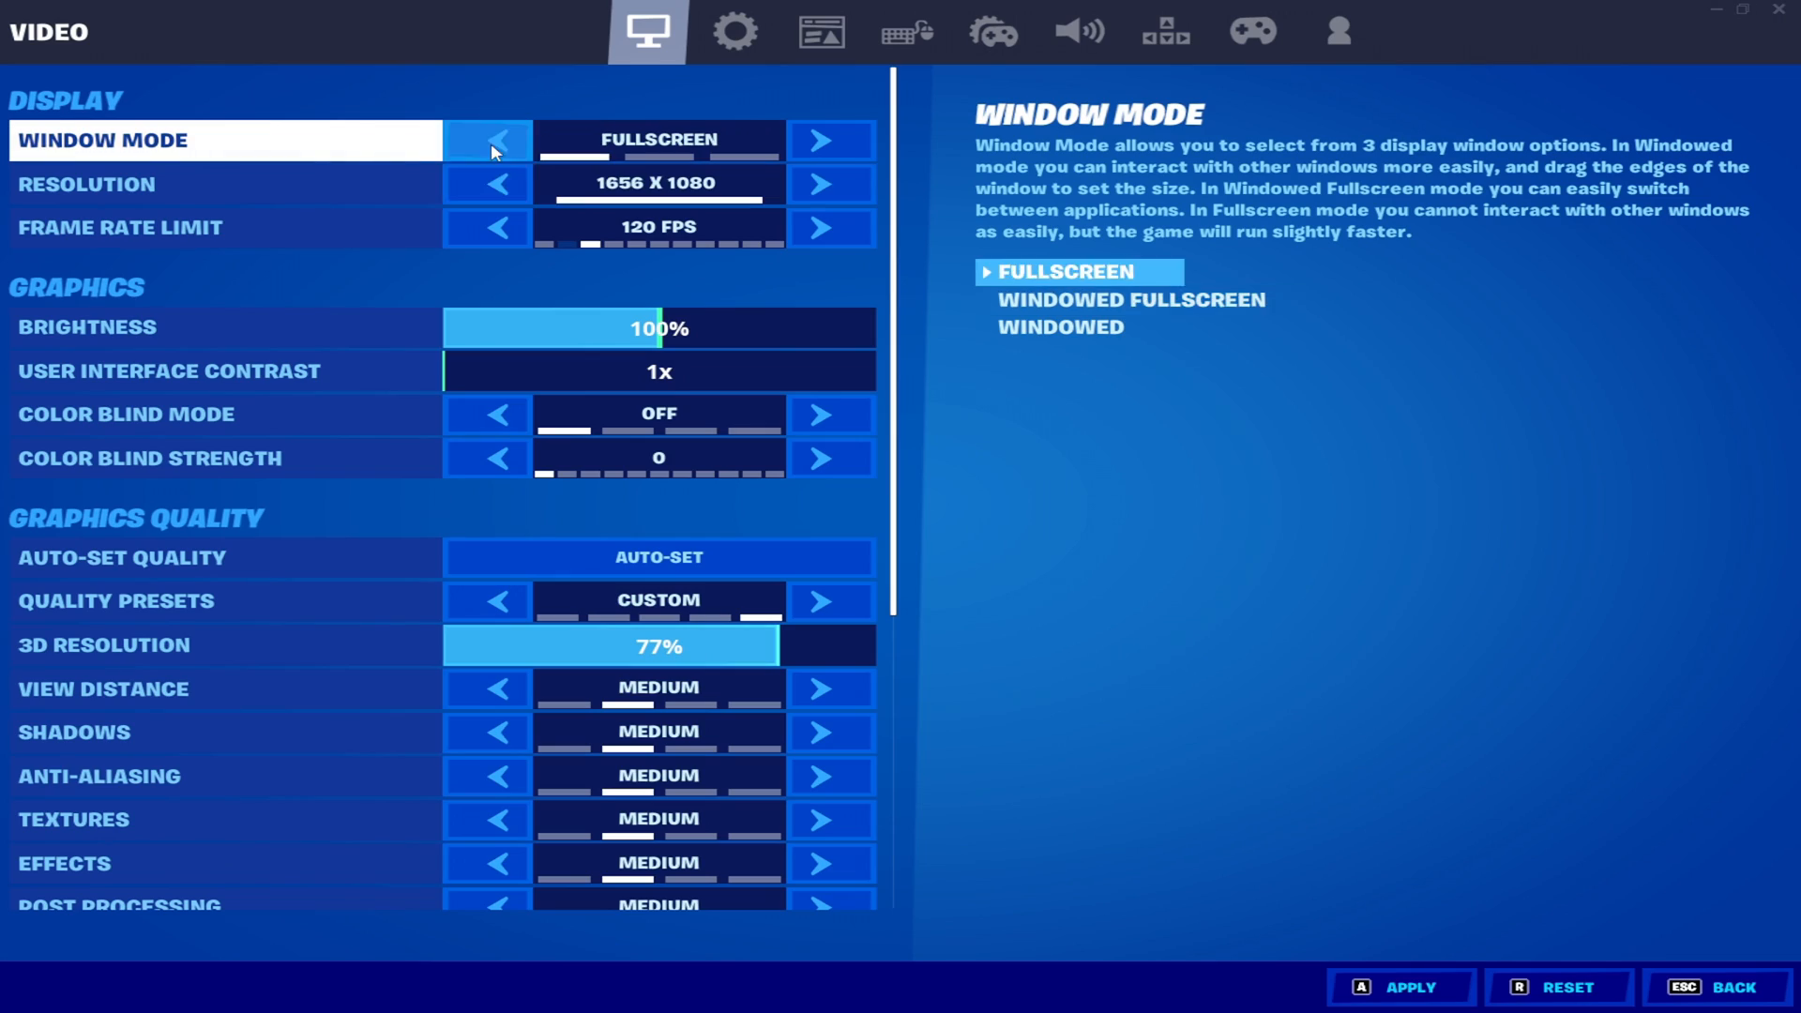
left_click(486, 600)
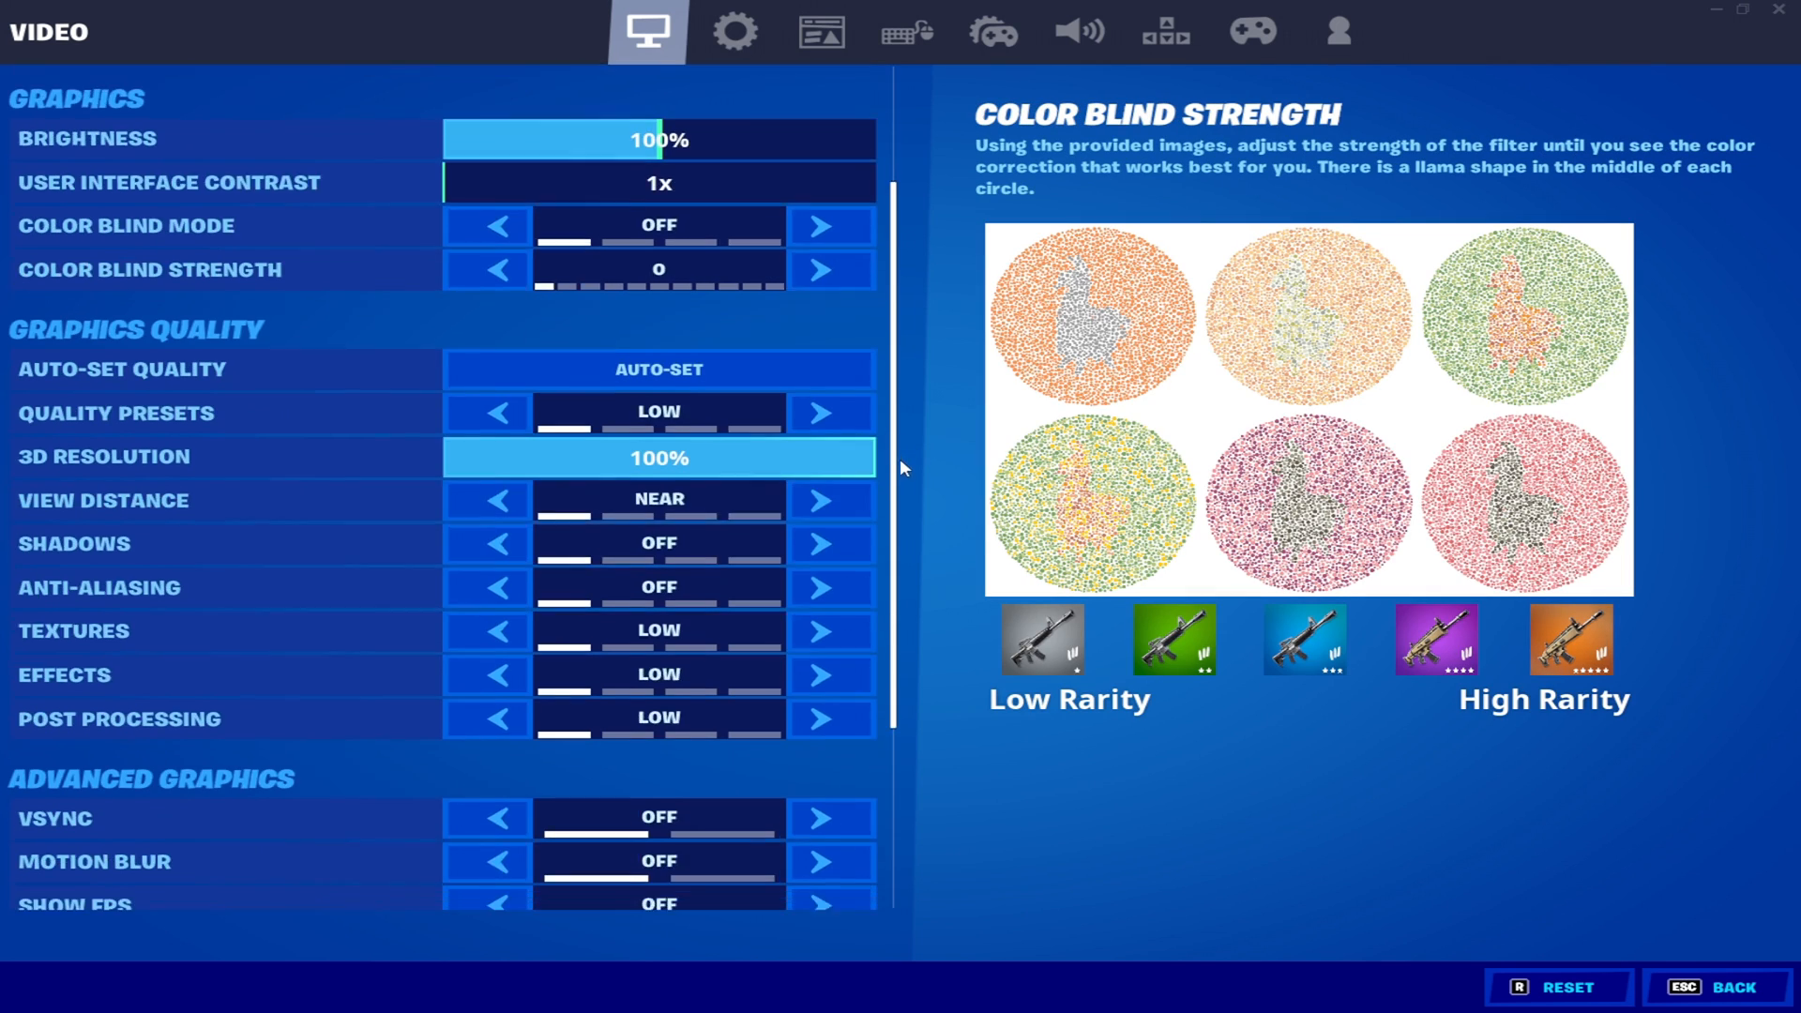
scroll("up", 3)
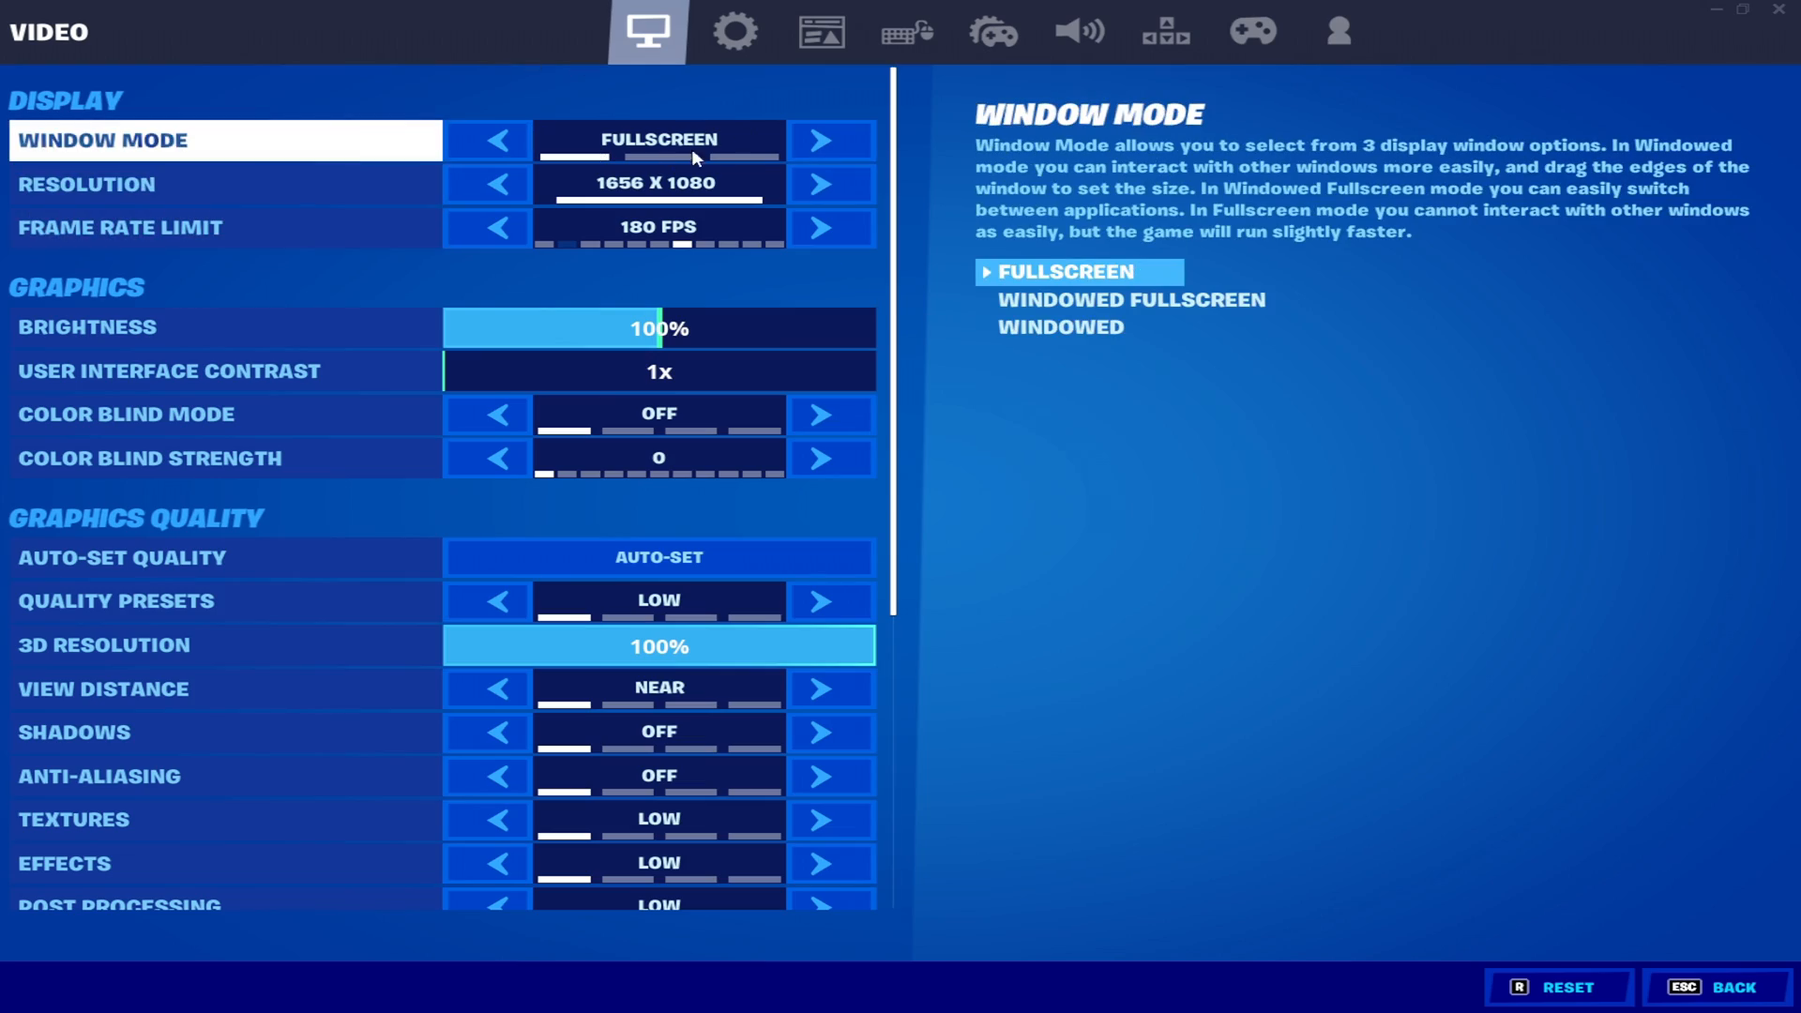